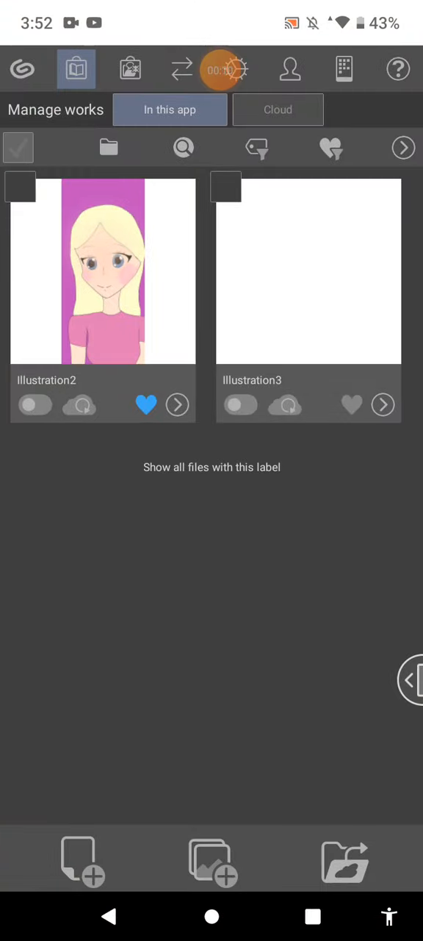
Start a new illustration and enter 1000 as the canvas width.
click(21, 188)
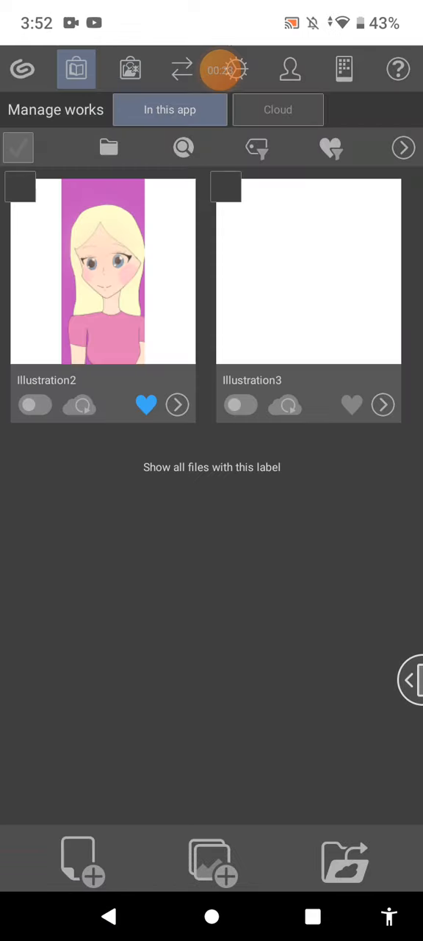
click(79, 862)
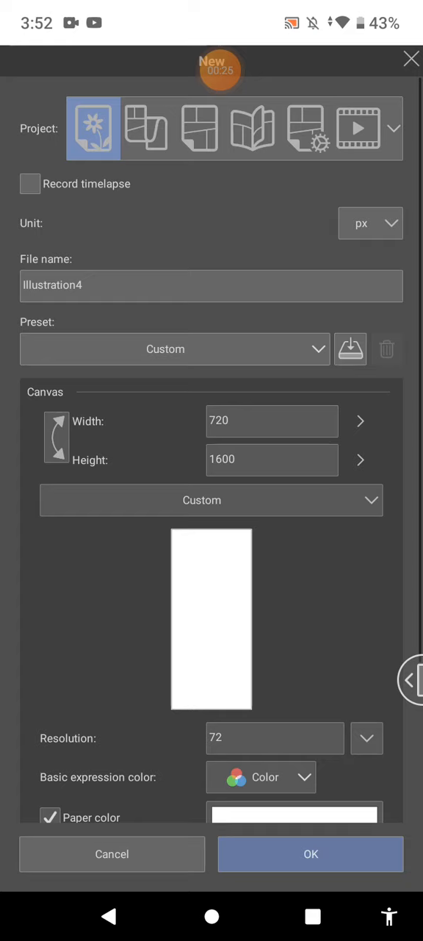
click(271, 421)
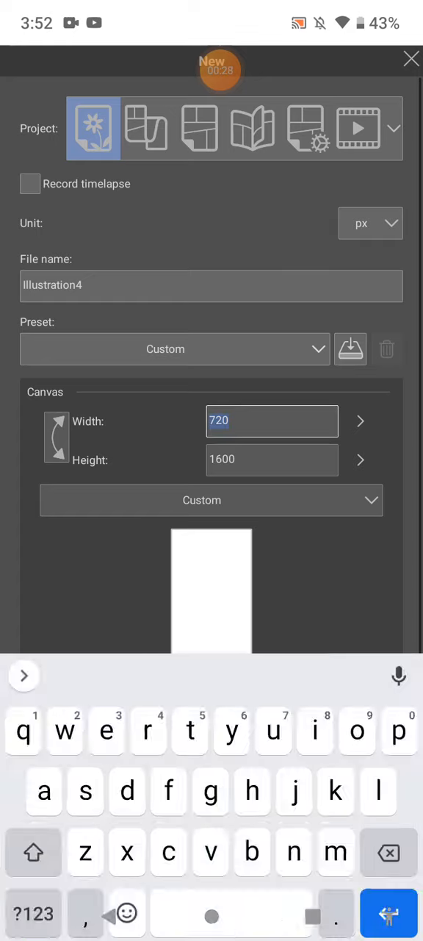
text(1)
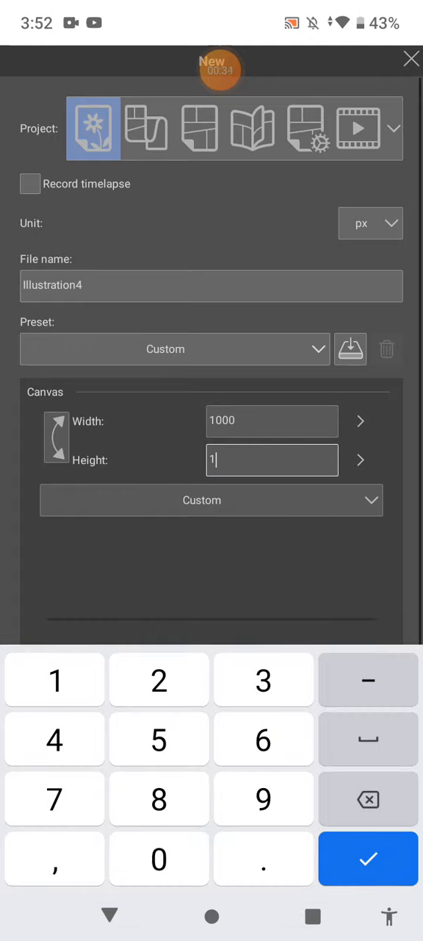
text(000)
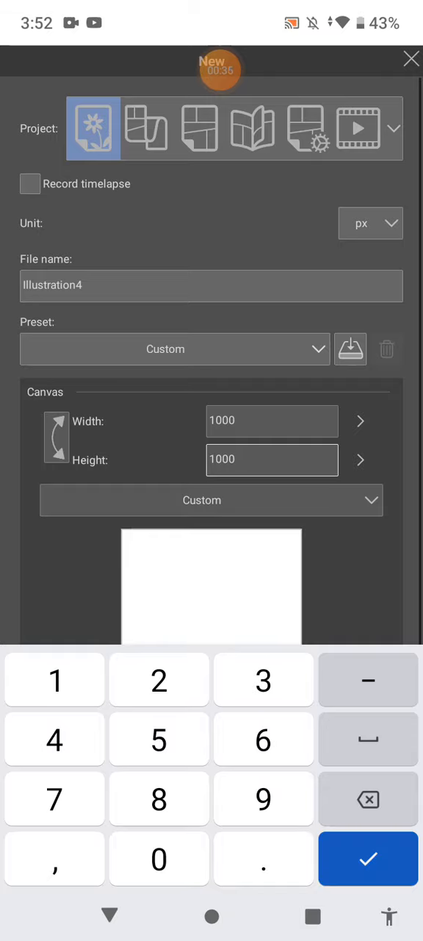
Cancel that setup, start a new illustration again and enter 71 for the width.
click(372, 858)
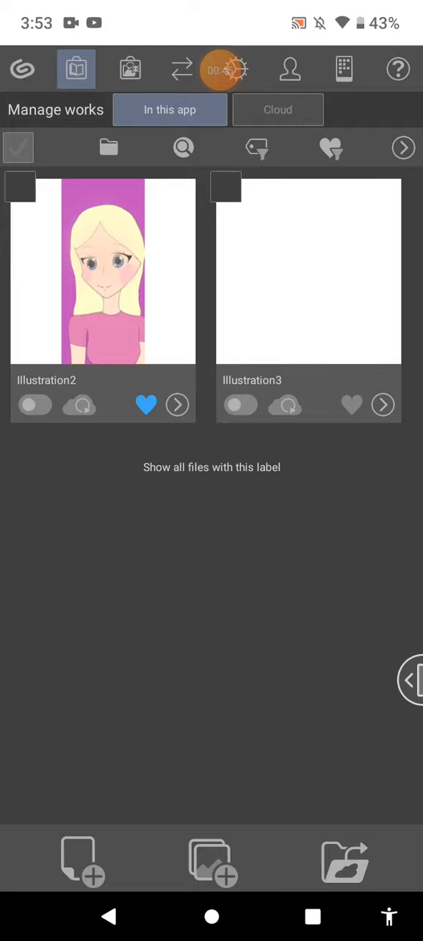
click(77, 861)
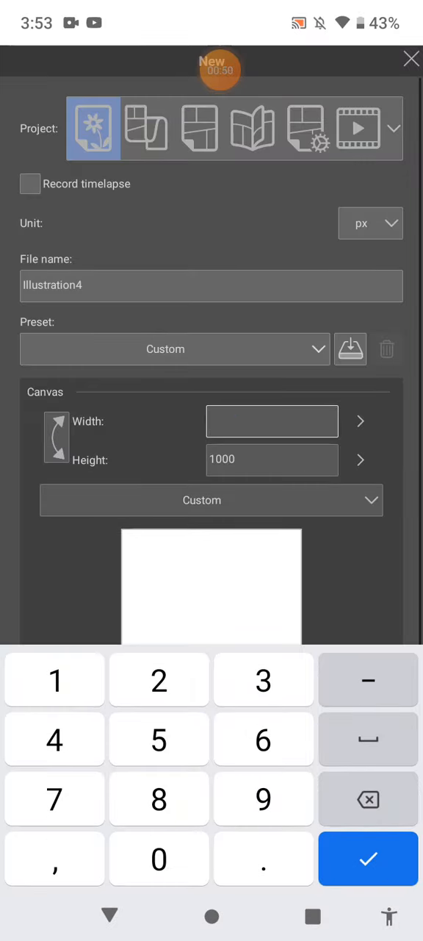
text(71)
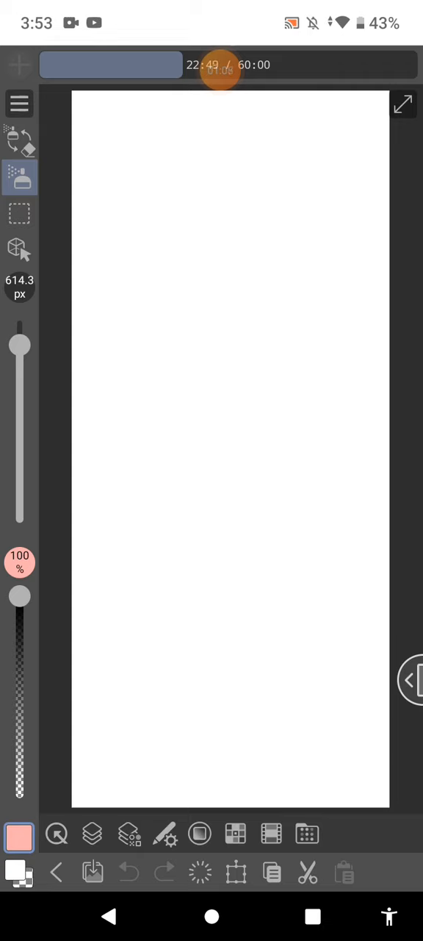
Shrink the brush to about 1 px, compare pen and pencil brushes, and keep the pencil.
drag(20, 344, 20, 495)
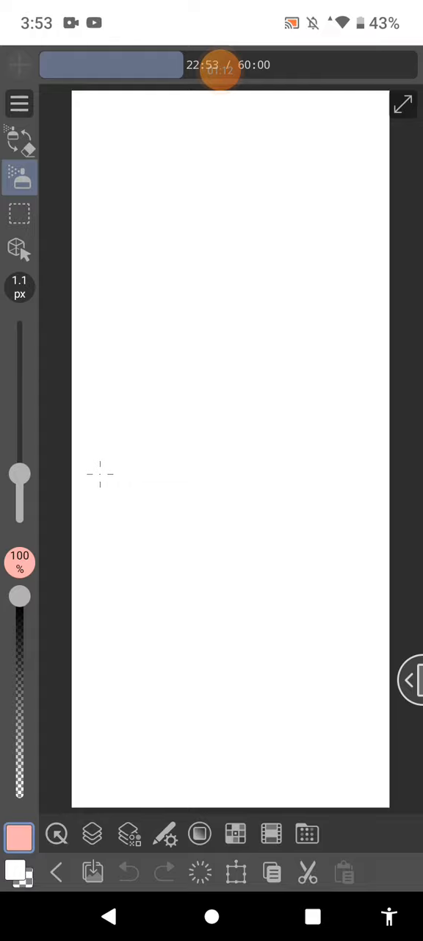
click(15, 177)
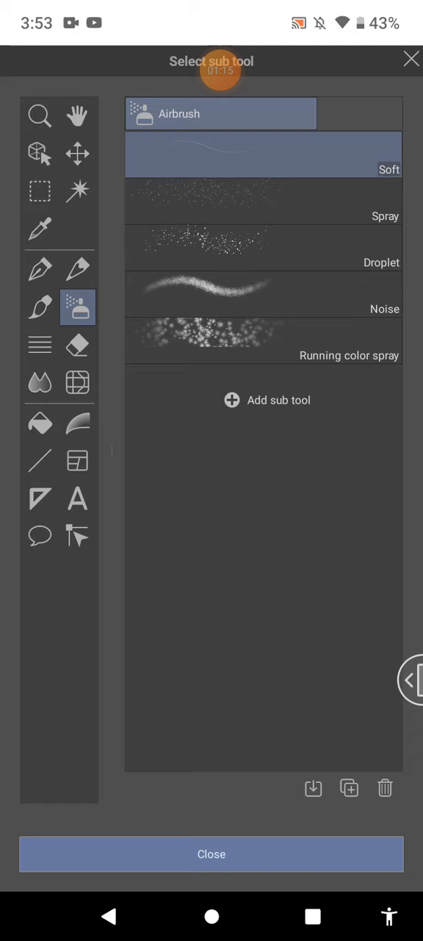
click(40, 267)
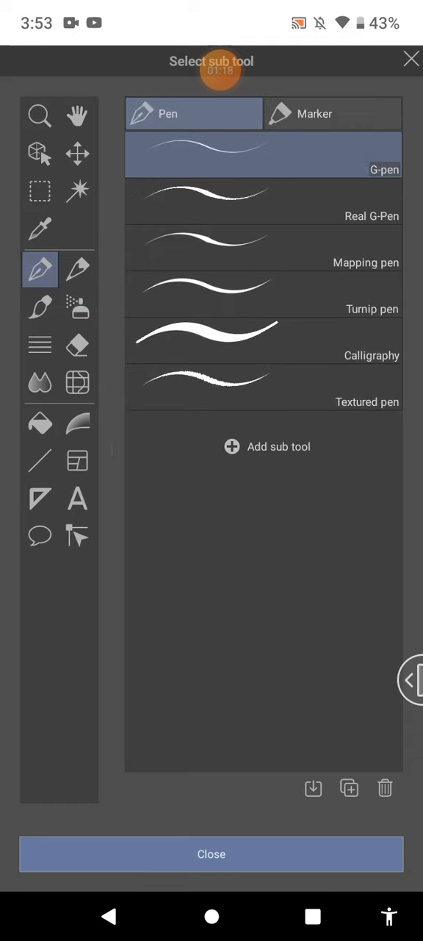
click(77, 269)
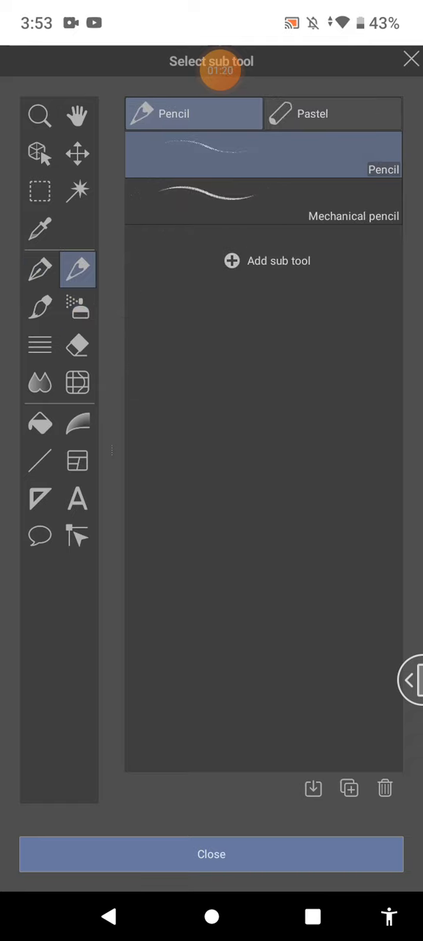
click(212, 855)
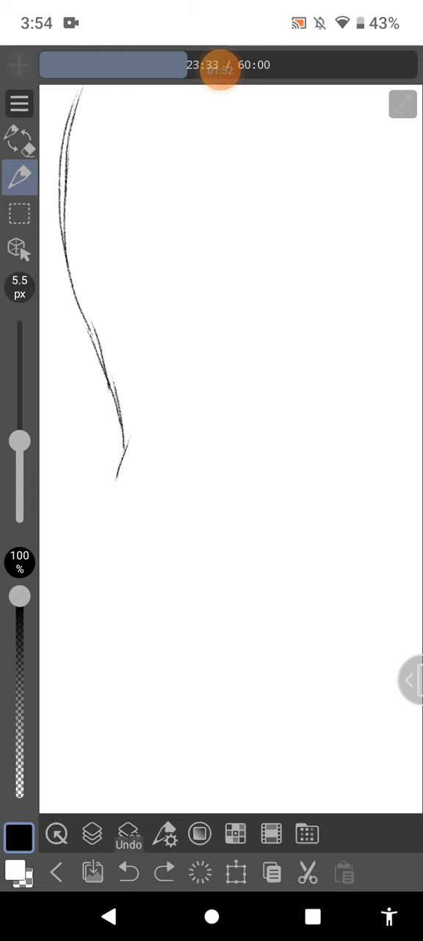
Rotate the canvas and draw long curving pencil lines plus a short diagonal stroke.
drag(106, 456, 143, 581)
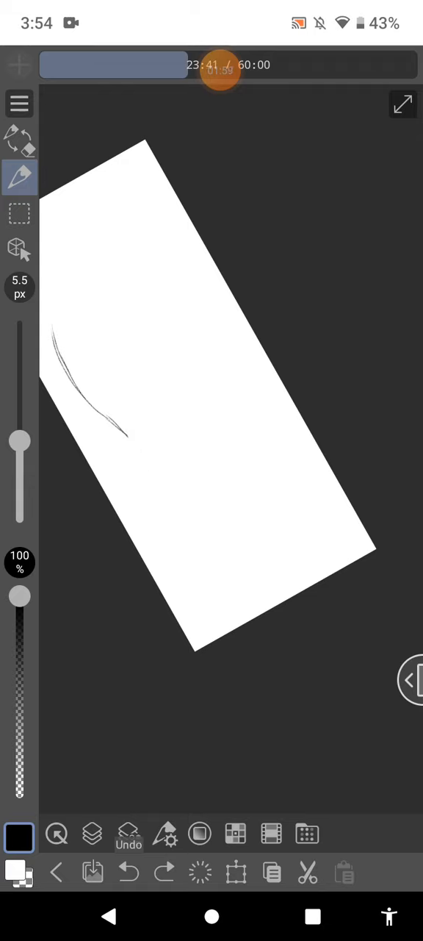
drag(118, 95, 132, 412)
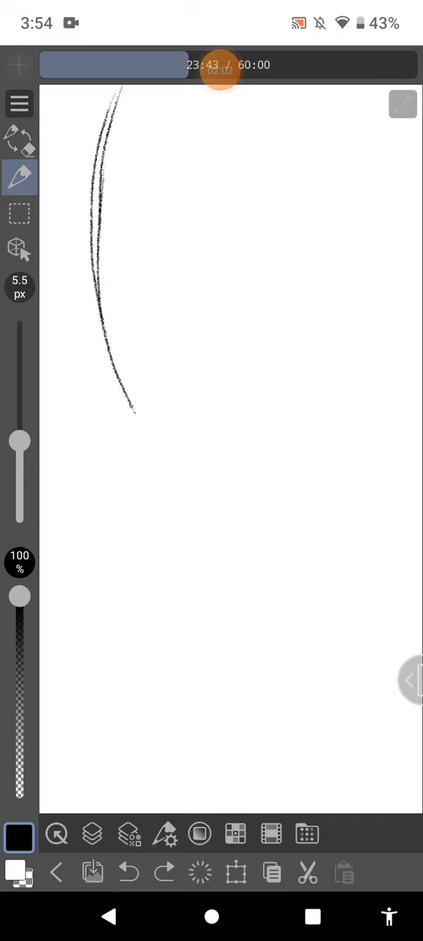
drag(132, 408, 190, 555)
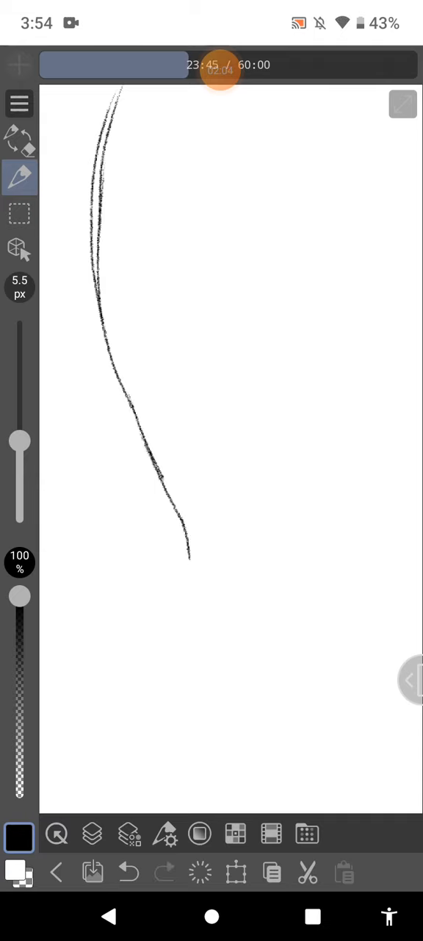
drag(191, 558, 345, 728)
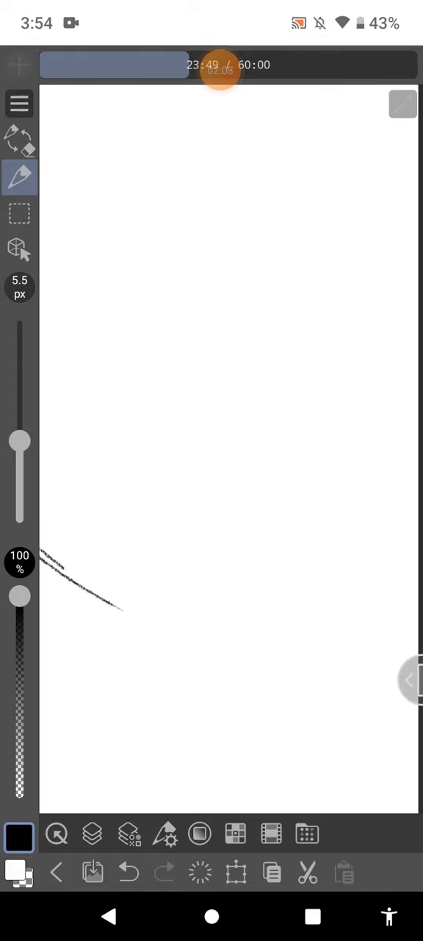
drag(118, 606, 294, 503)
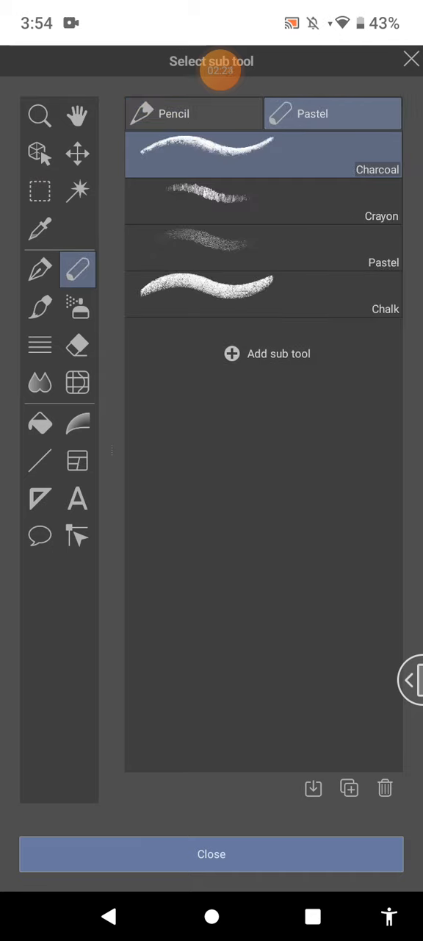
Browse the pen, airbrush, fill and pastel brushes, then check and close the pencil settings.
click(40, 269)
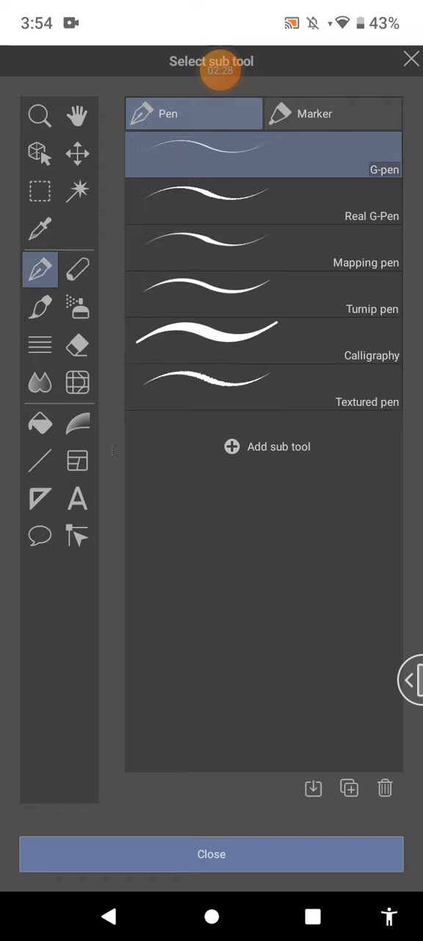
click(77, 268)
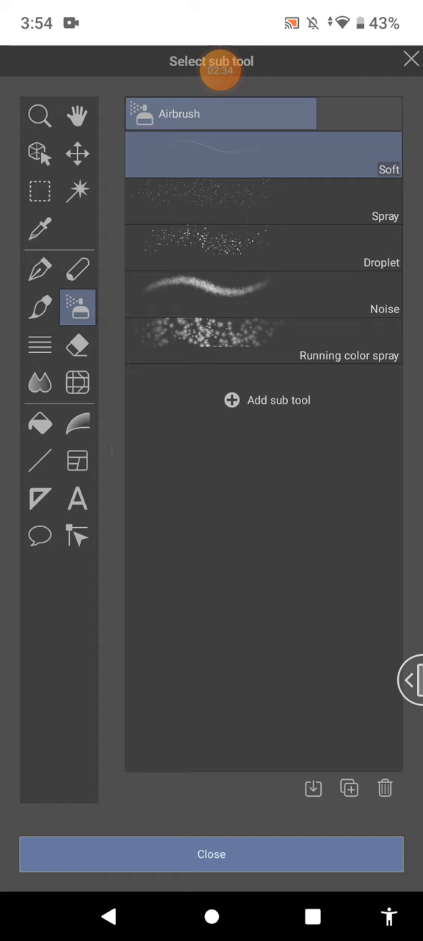
click(41, 422)
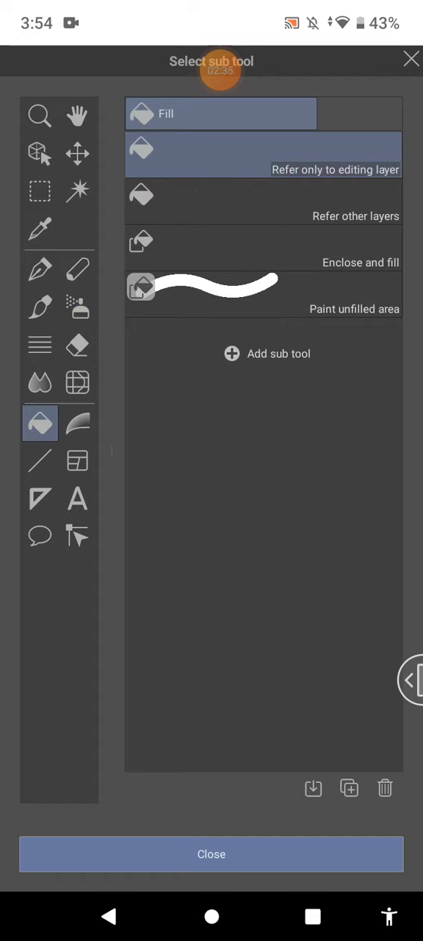
click(78, 270)
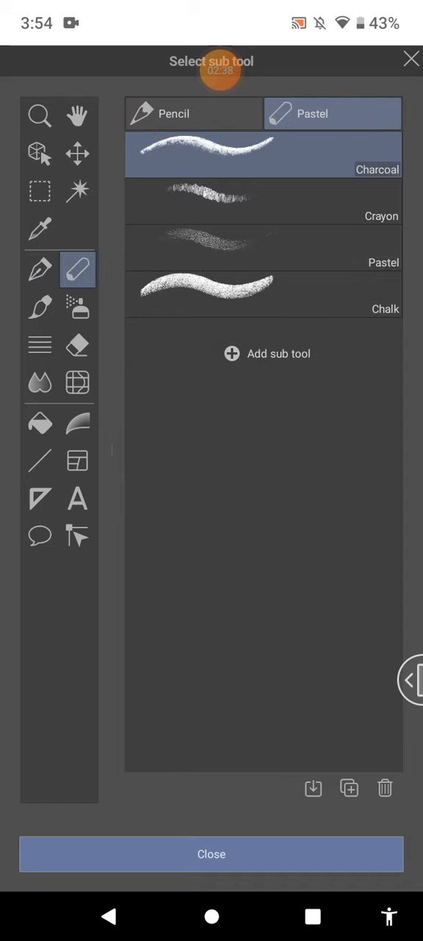
click(211, 854)
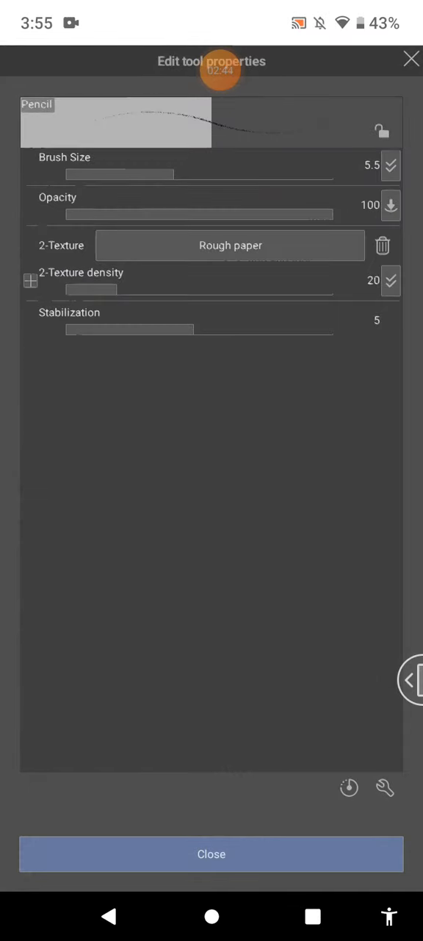
click(211, 854)
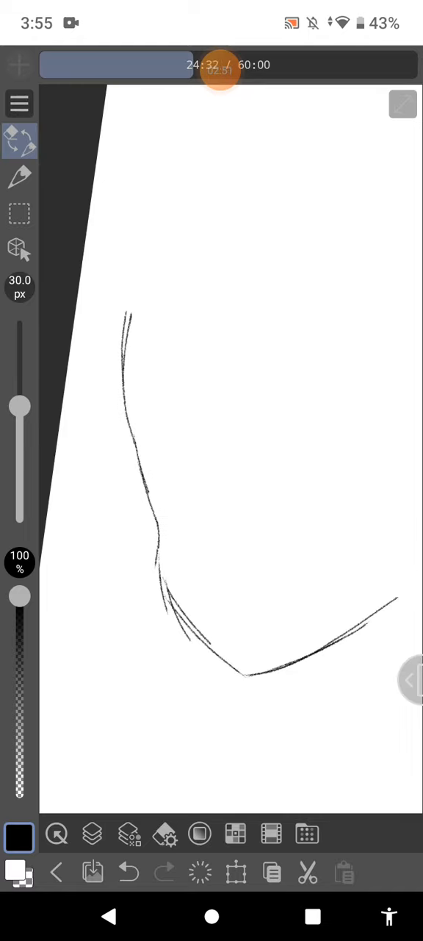
Draw rough 5.5 px pencil strokes and undo the unwanted lines.
click(17, 178)
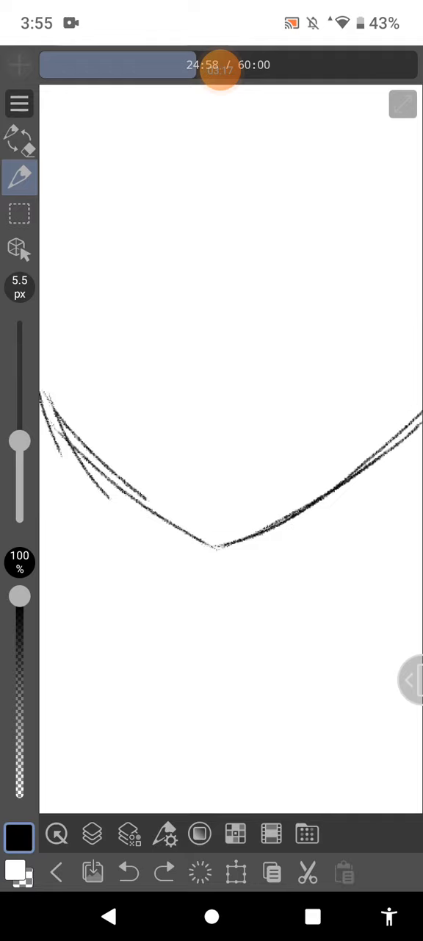
drag(176, 529, 217, 651)
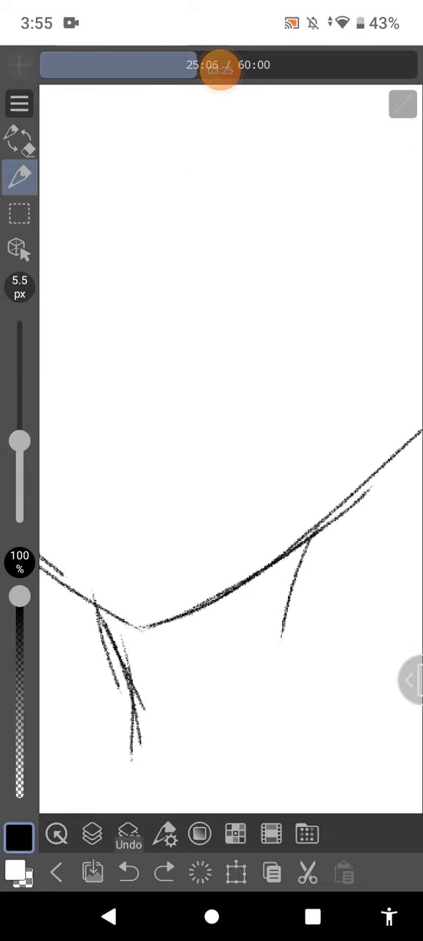
click(129, 871)
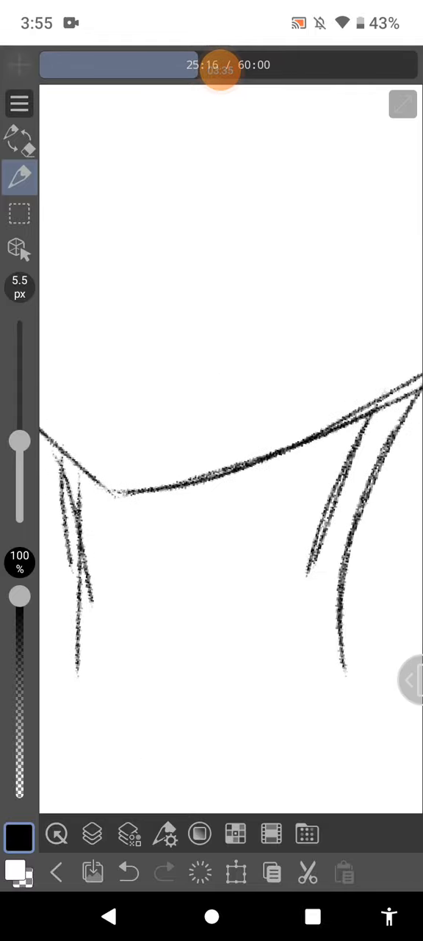
click(129, 873)
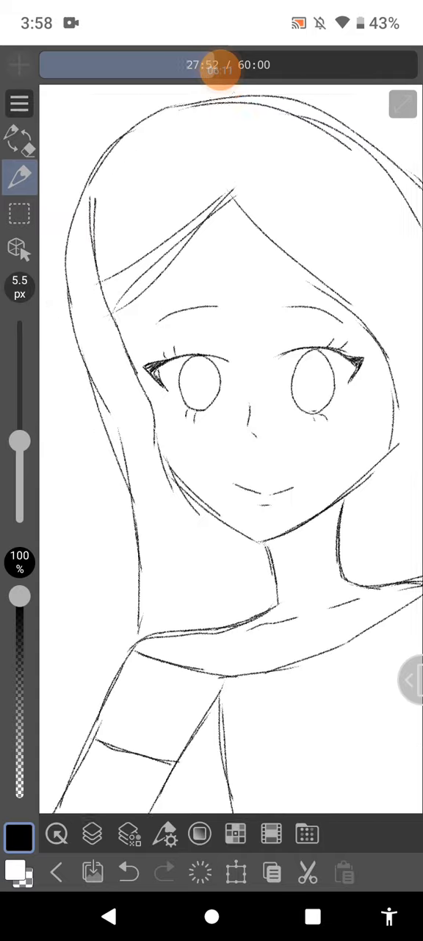
Switch over to ibis Paint and bring up its Materials library.
click(220, 70)
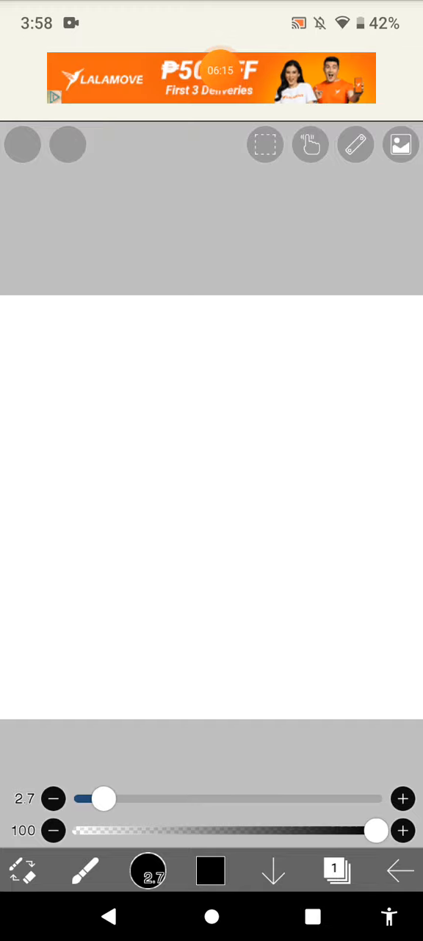
click(409, 144)
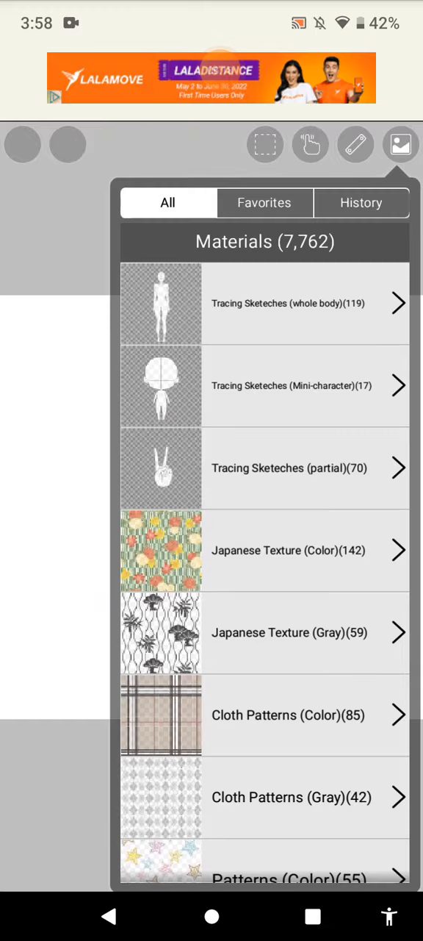
Scroll through the whole-body and partial tracing sketch materials.
scroll(down, 3)
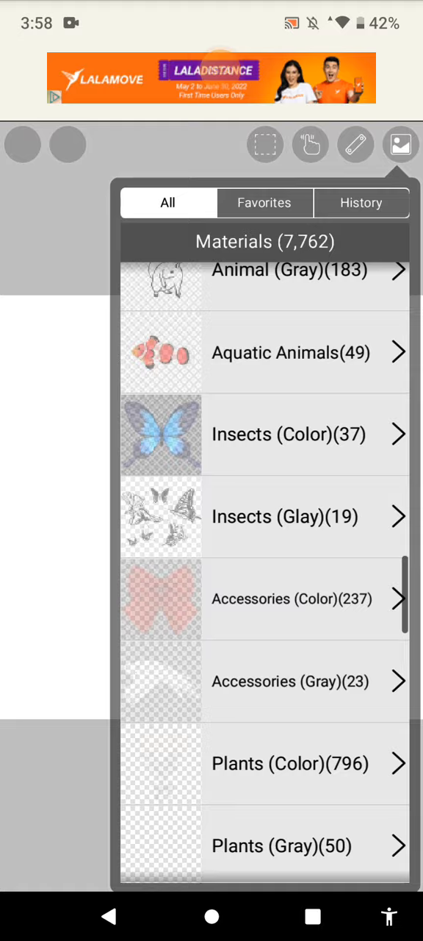
scroll(down, 3)
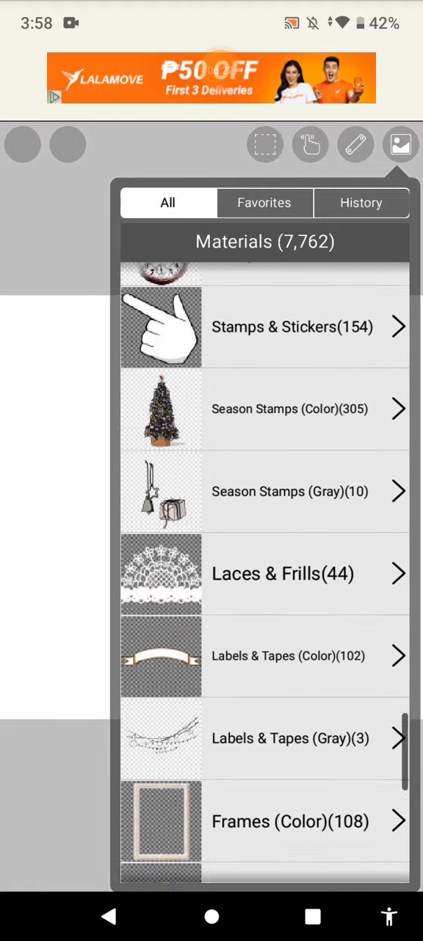
scroll(down, 3)
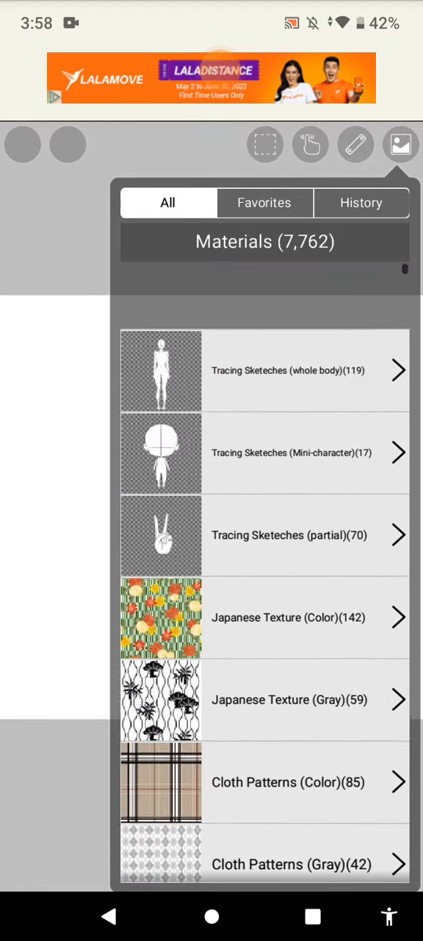
scroll(down, 3)
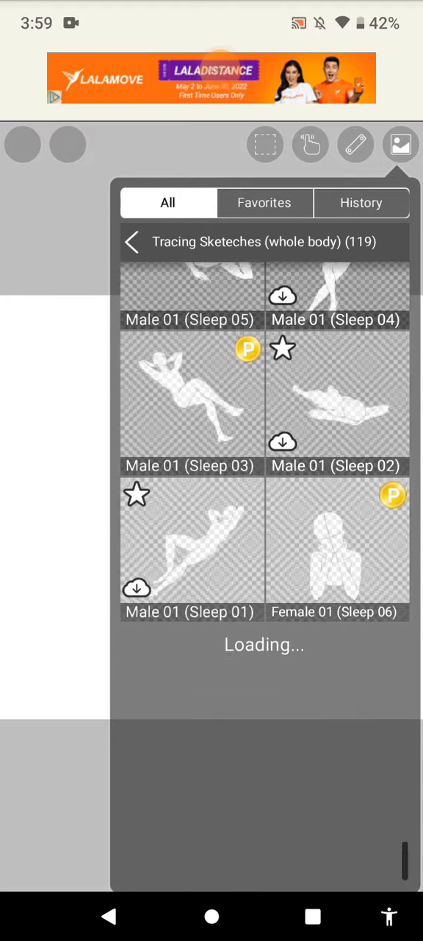
scroll(down, 3)
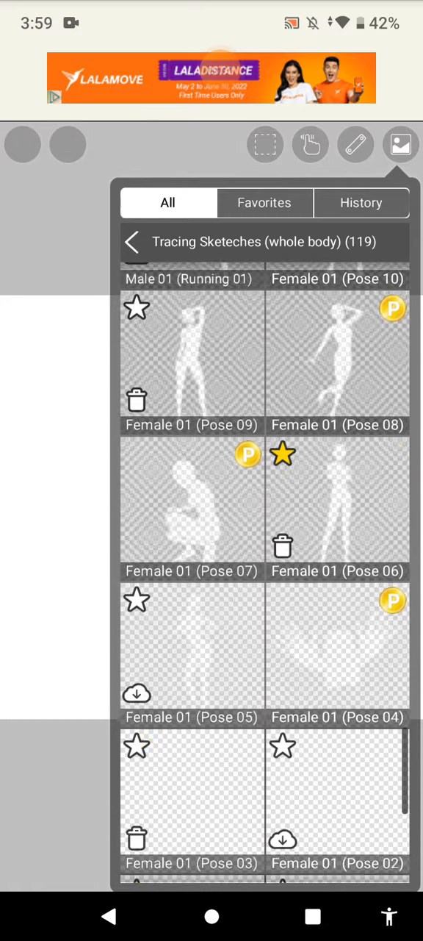
scroll(down, 3)
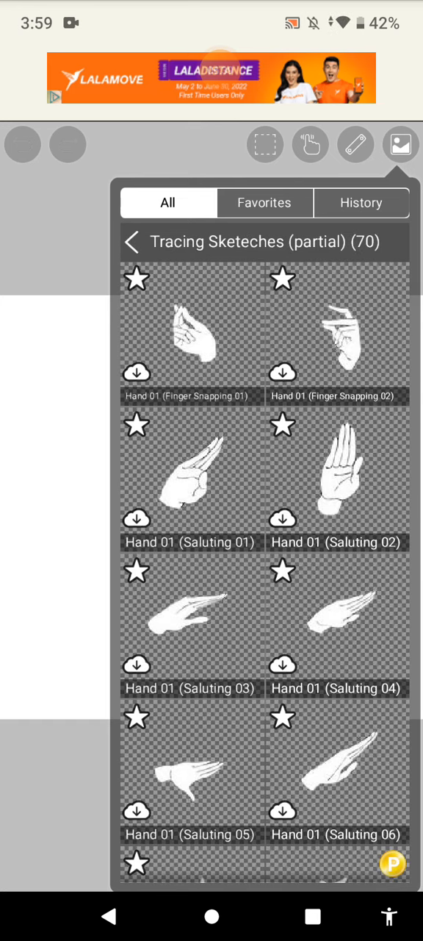
scroll(down, 3)
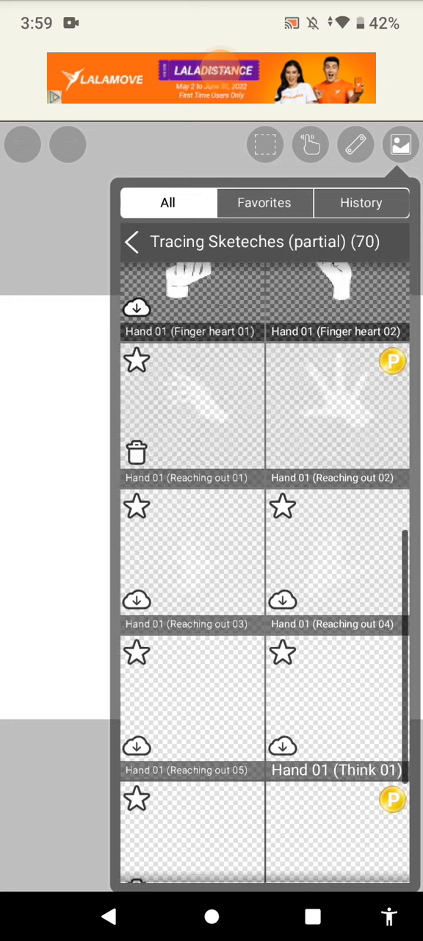
Go back to the whole-body tracing sketches and scroll through the poses.
click(132, 241)
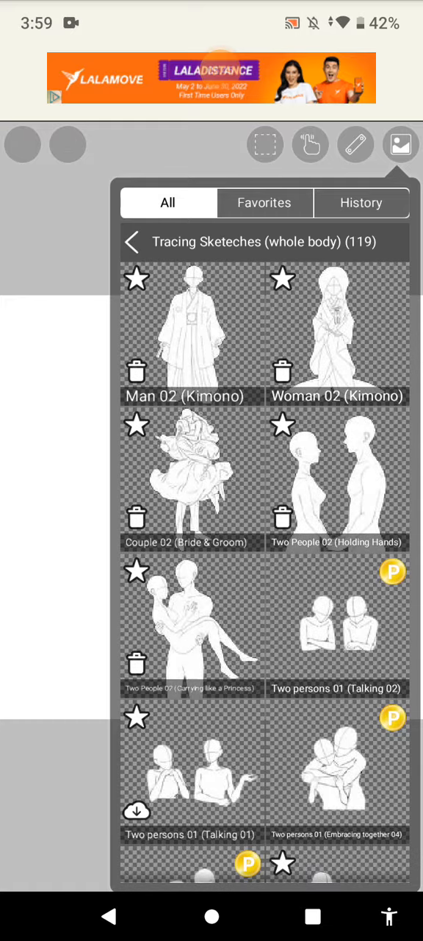
scroll(down, 3)
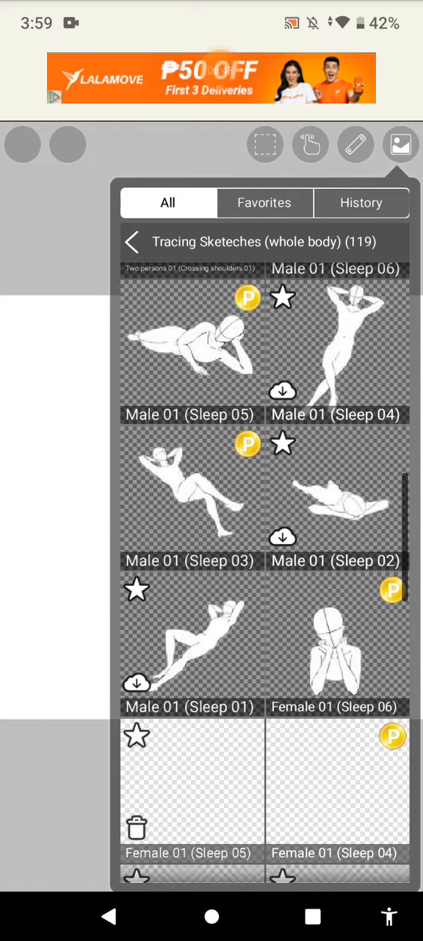
scroll(down, 3)
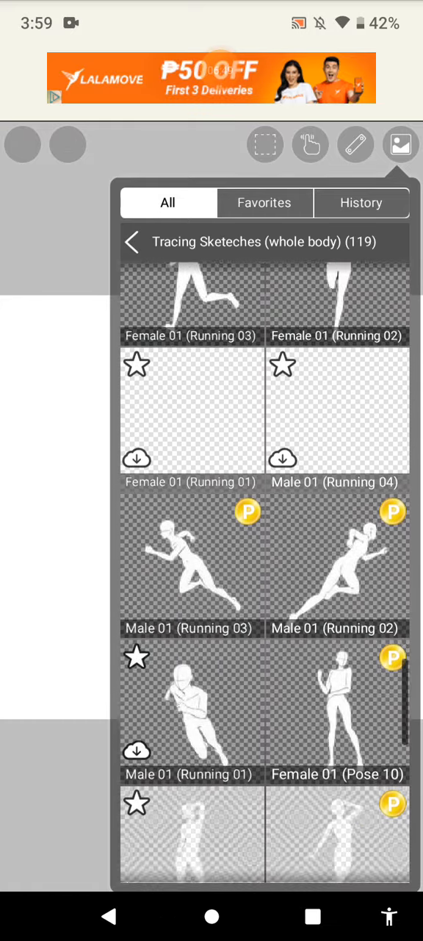
scroll(down, 3)
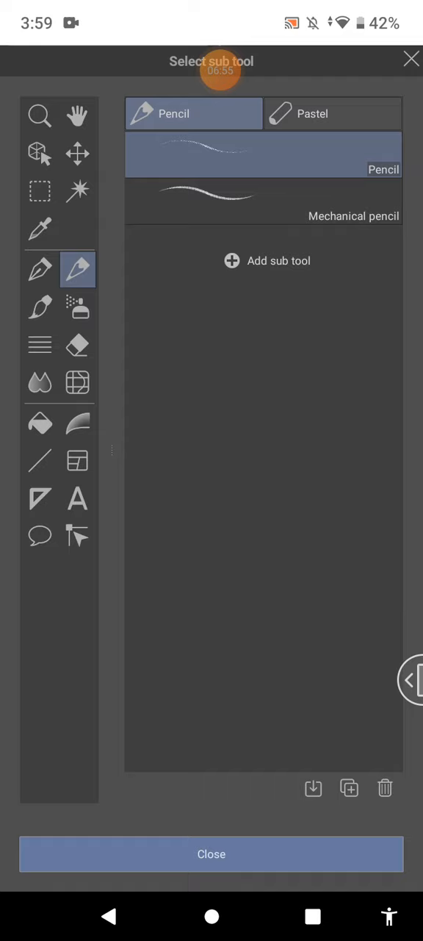
Use Add sub tool to look for more pencil brushes on Clip Studio Assets.
click(266, 261)
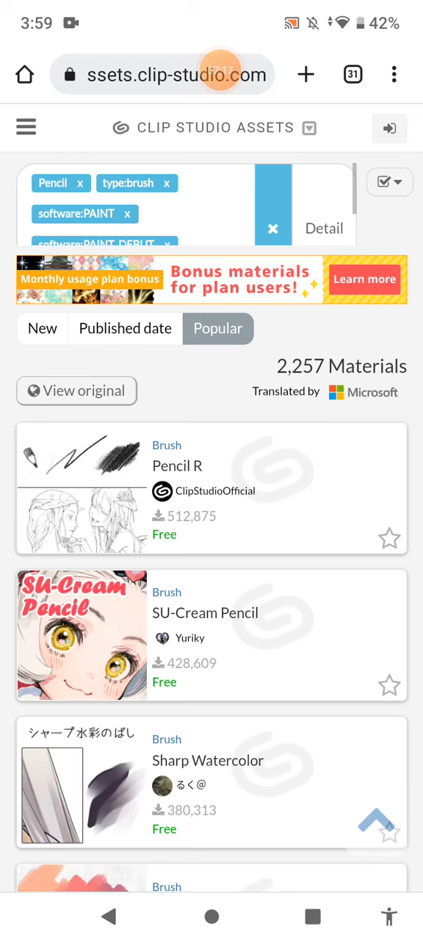
Scroll through Clip Studio Assets' pencil brush results such as Thick, Real and Bamboo Pencil.
scroll(down, 3)
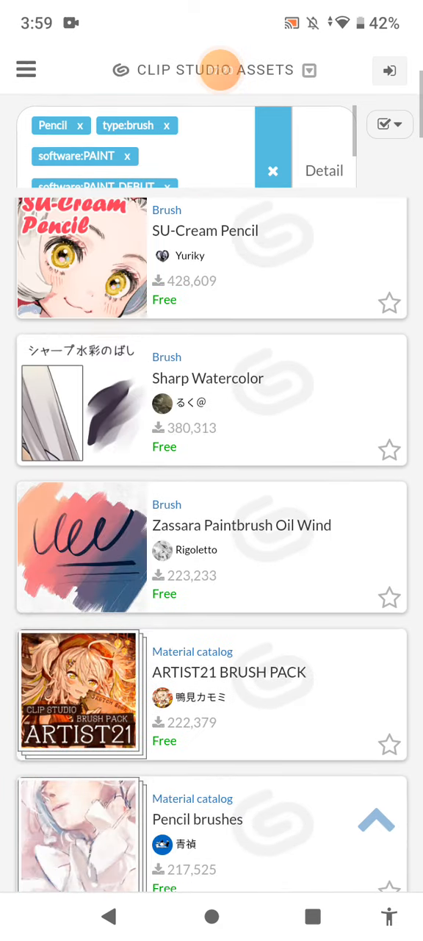
scroll(down, 3)
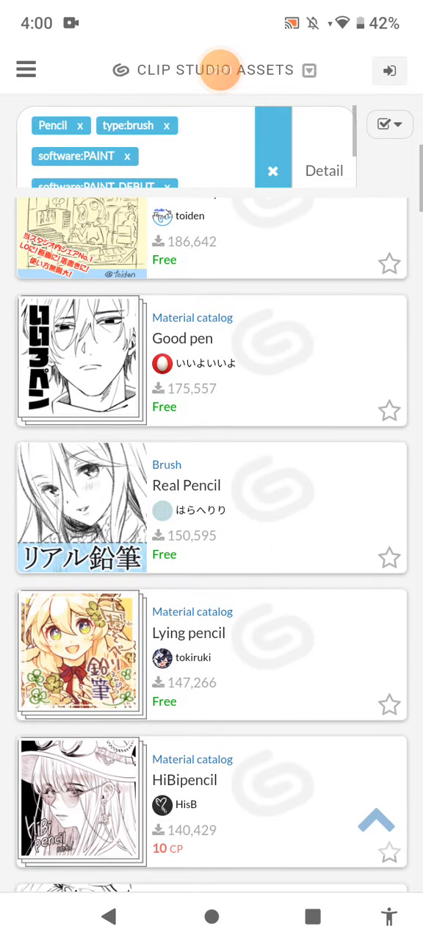
scroll(down, 3)
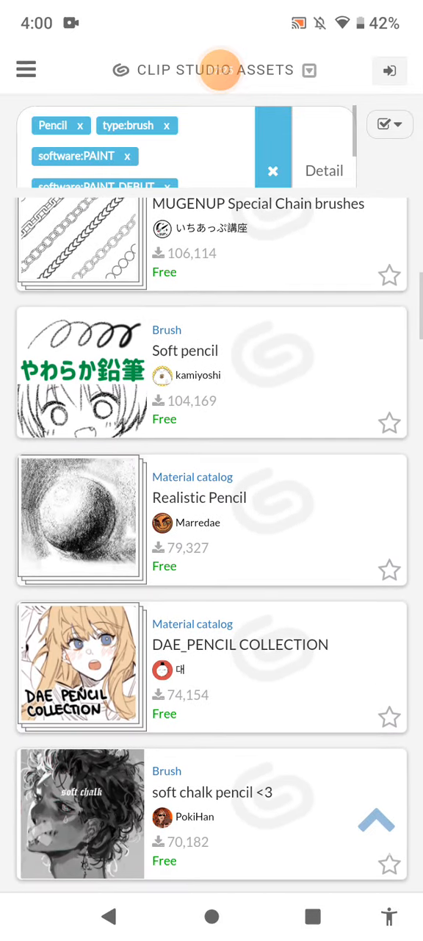
scroll(down, 3)
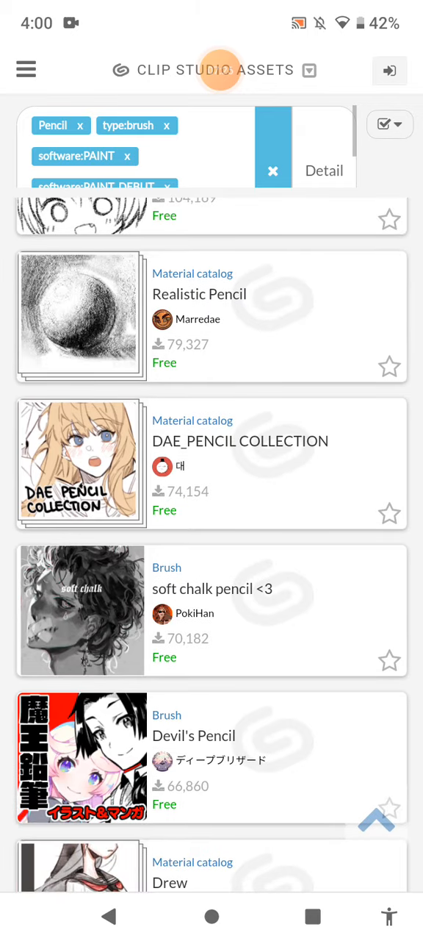
scroll(down, 3)
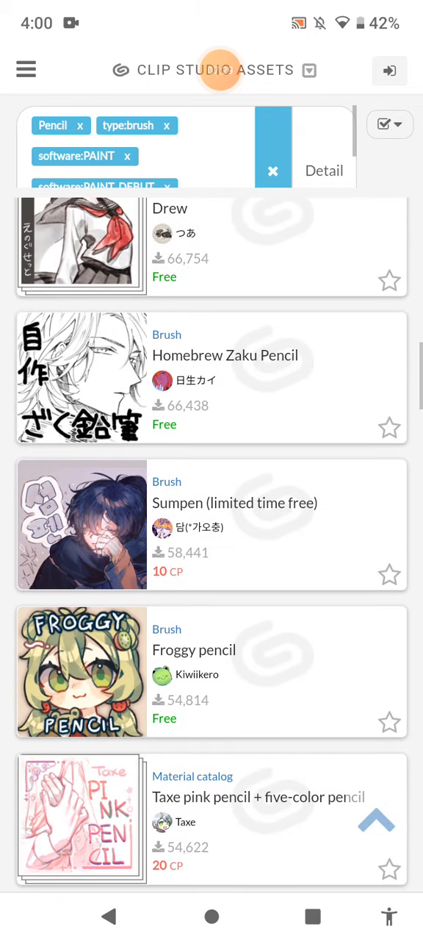
scroll(down, 3)
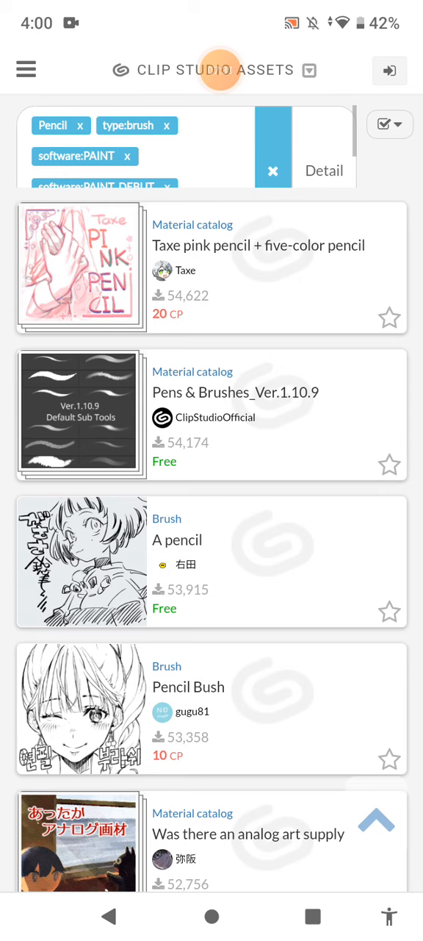
scroll(down, 3)
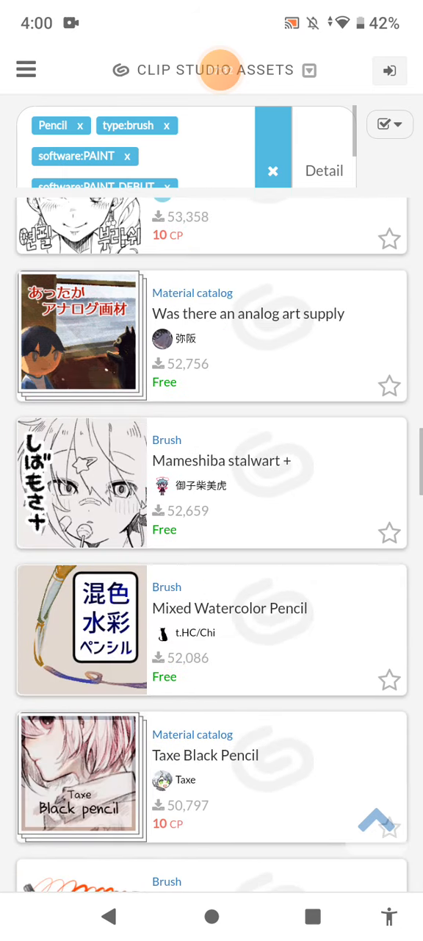
scroll(down, 3)
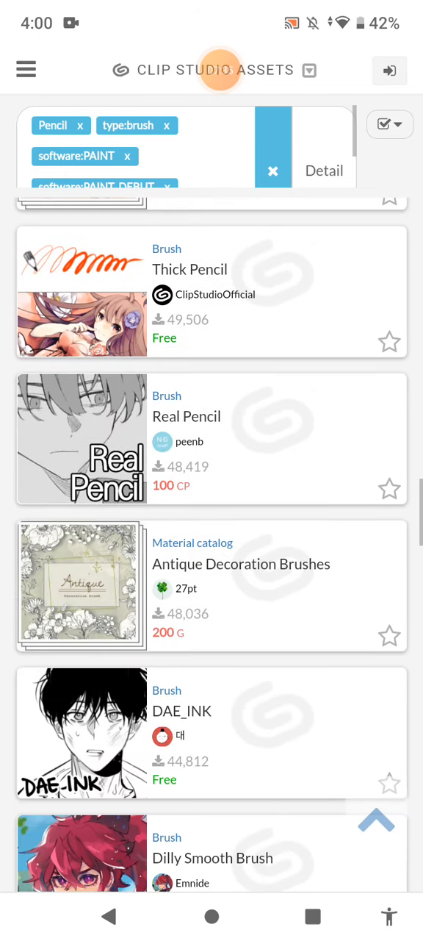
scroll(down, 3)
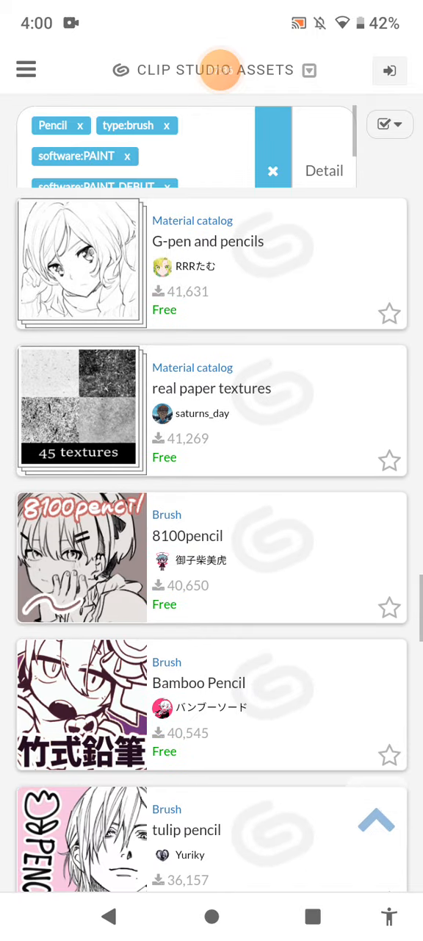
scroll(down, 3)
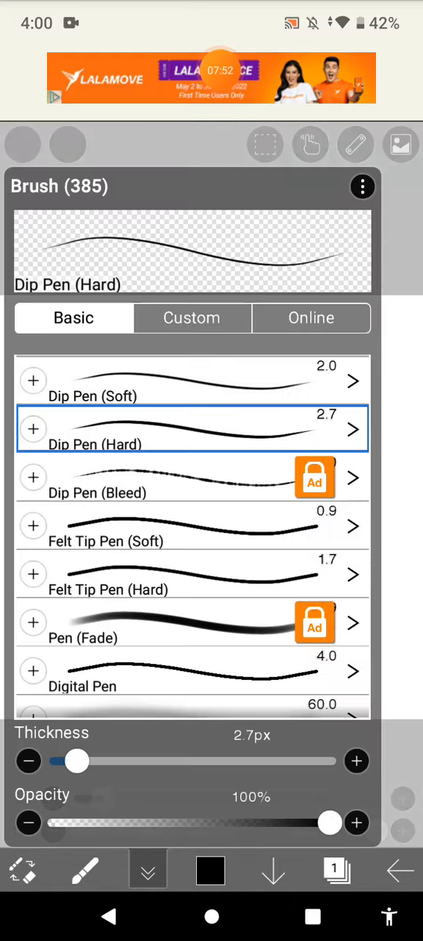
Scroll the Basic brush list, then close it keeping Dip Pen (Hard) at 2.7px.
scroll(down, 3)
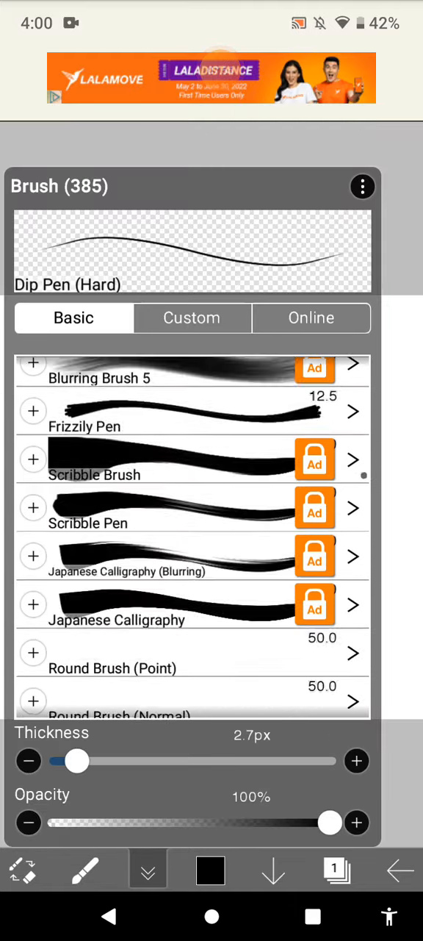
scroll(down, 3)
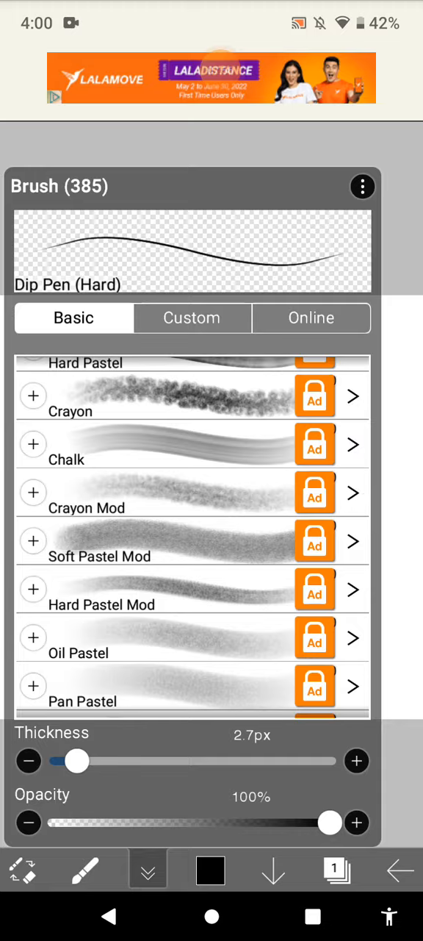
scroll(down, 3)
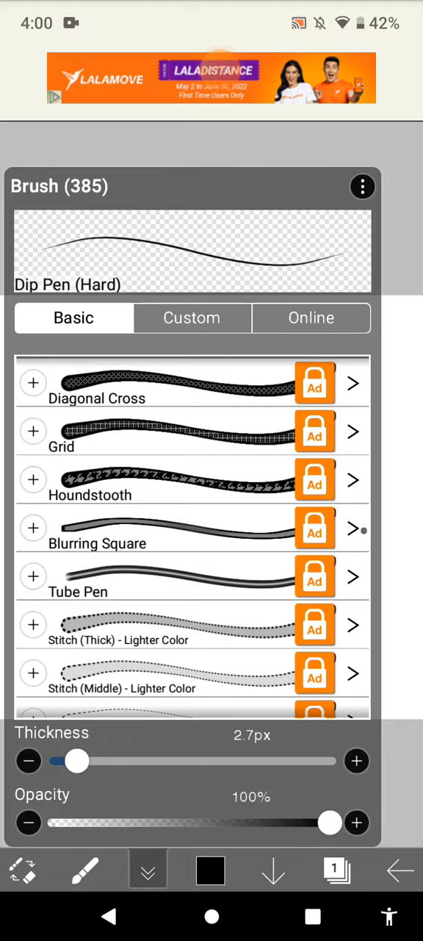
scroll(down, 3)
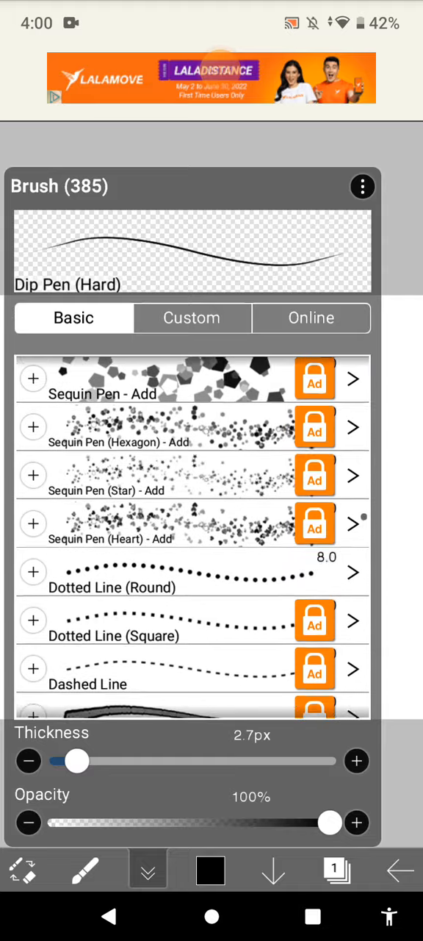
scroll(down, 3)
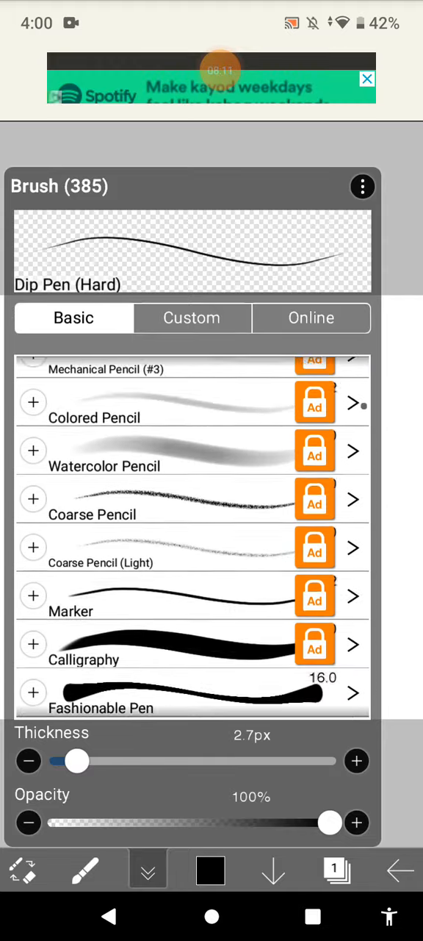
click(147, 869)
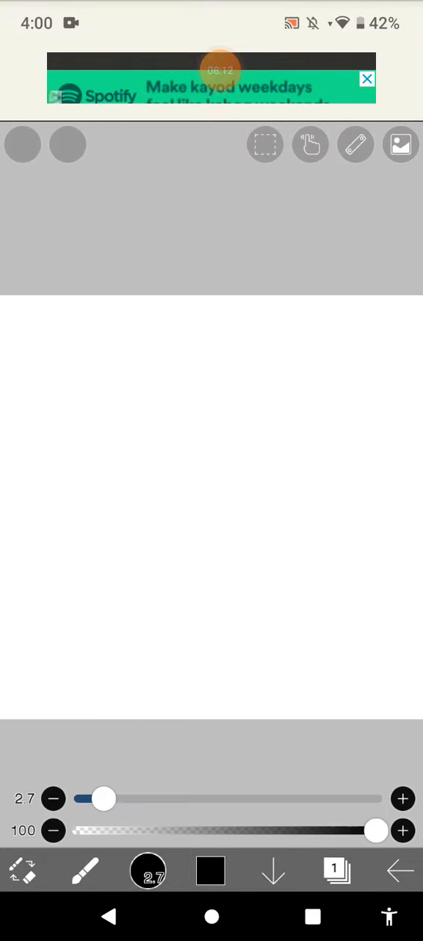
View the Hand and Rotate sub tools under Clip Studio Paint's Move tool.
click(400, 144)
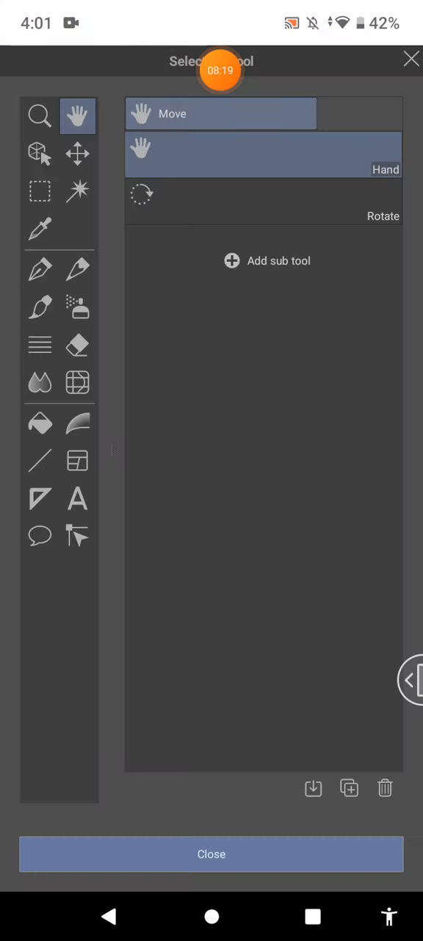
click(211, 854)
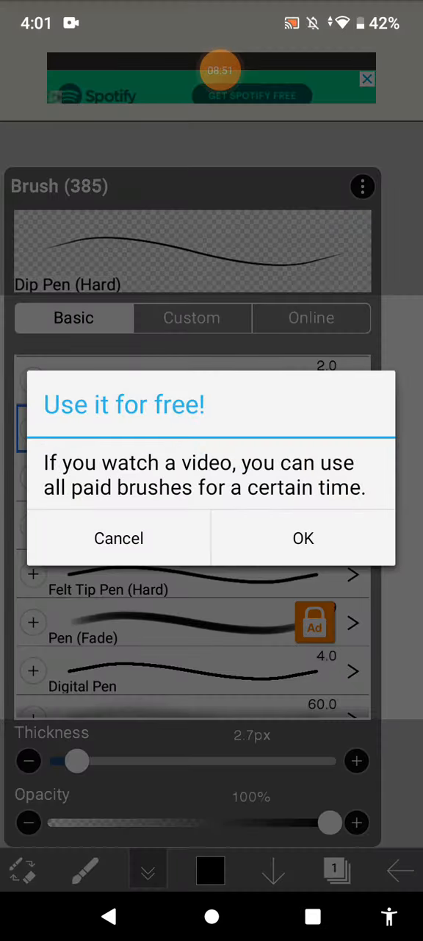
Decline the free-brush video offer and undo two thick black test strokes in ibis Paint.
click(118, 538)
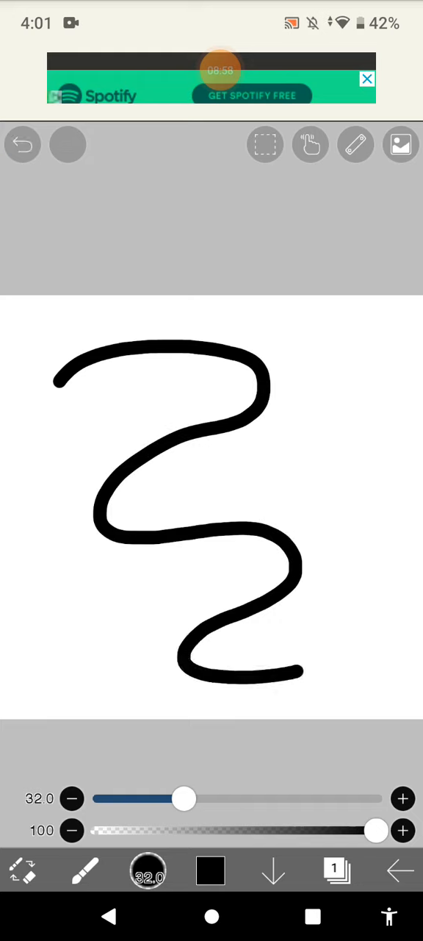
click(22, 144)
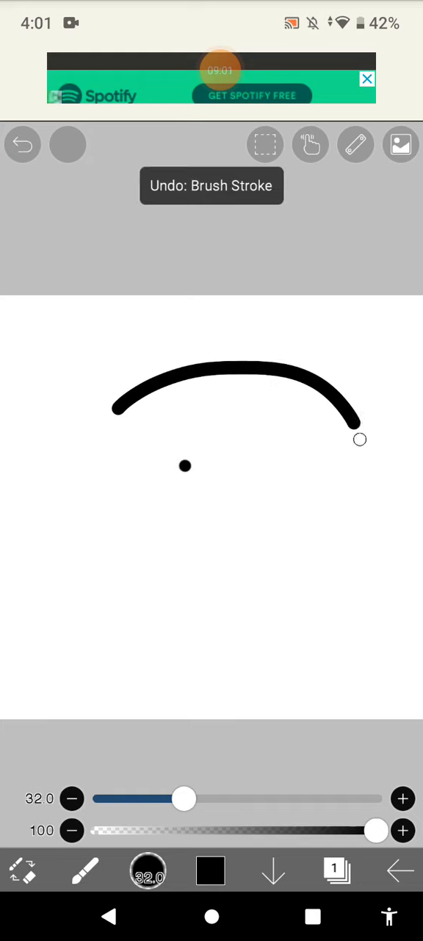
click(22, 144)
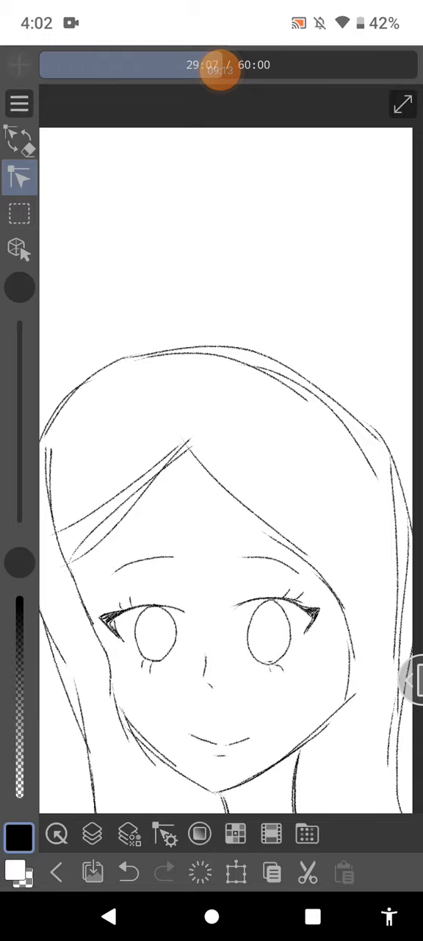
View the Correct line sub tools: Control point, Pinch and Simplify vector line.
click(19, 177)
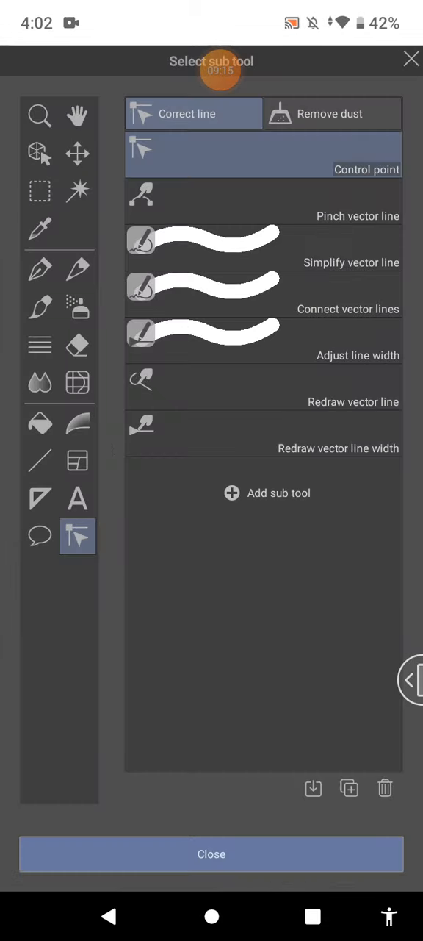
click(40, 268)
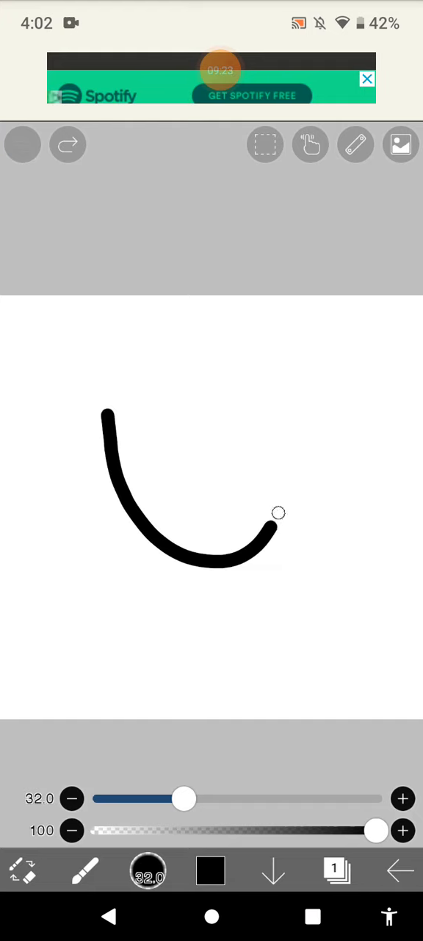
Undo a pointed stroke and short line, then draw the head's right side and neck lines.
drag(103, 411, 302, 448)
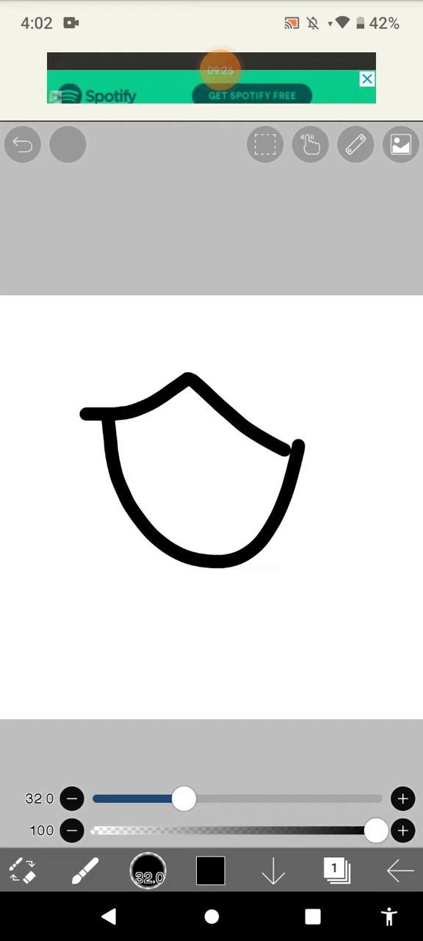
drag(181, 559, 217, 621)
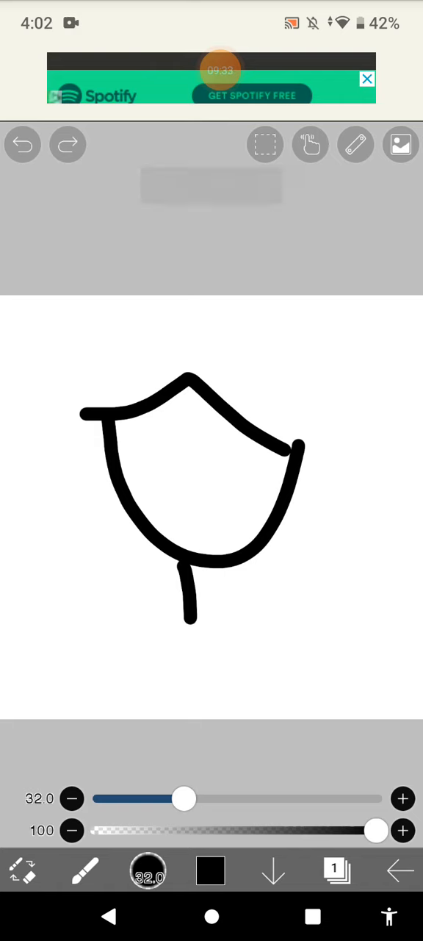
click(22, 144)
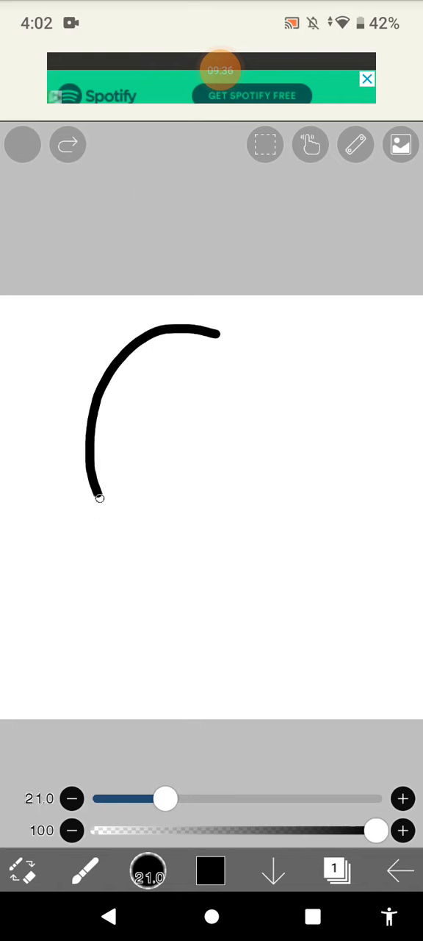
drag(219, 334, 254, 522)
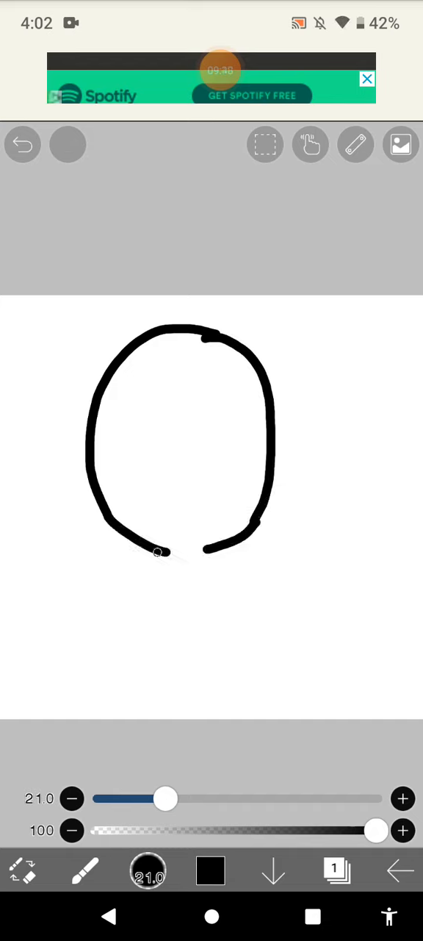
drag(158, 551, 305, 614)
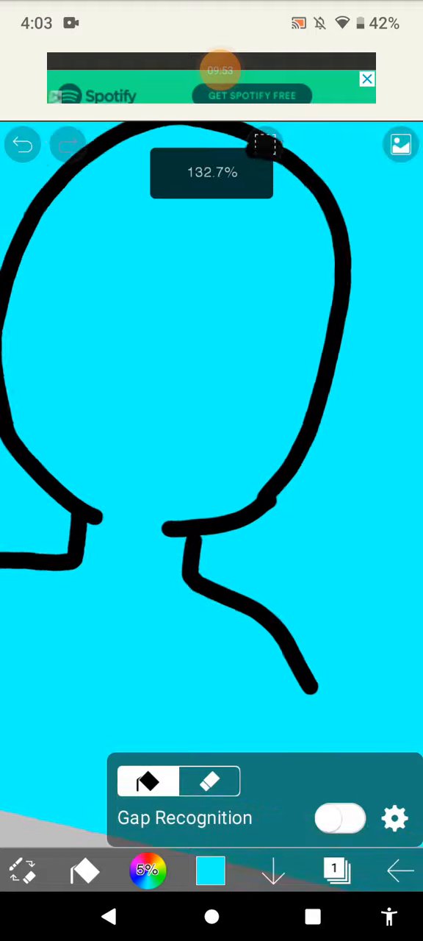
Undo the cyan bucket fill so the ibis Paint head outline stays unfilled.
click(22, 144)
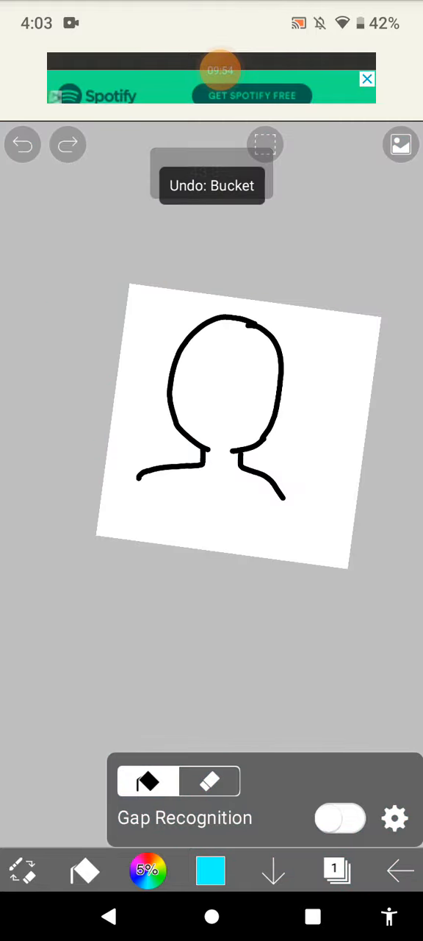
click(336, 835)
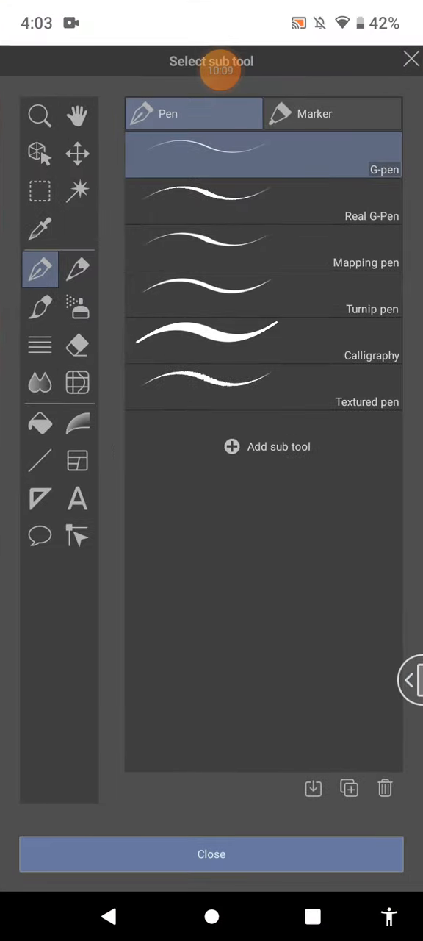
Browse the fill, airbrush and liquify sub tools, then set up a 710 × 1600 px canvas.
click(41, 423)
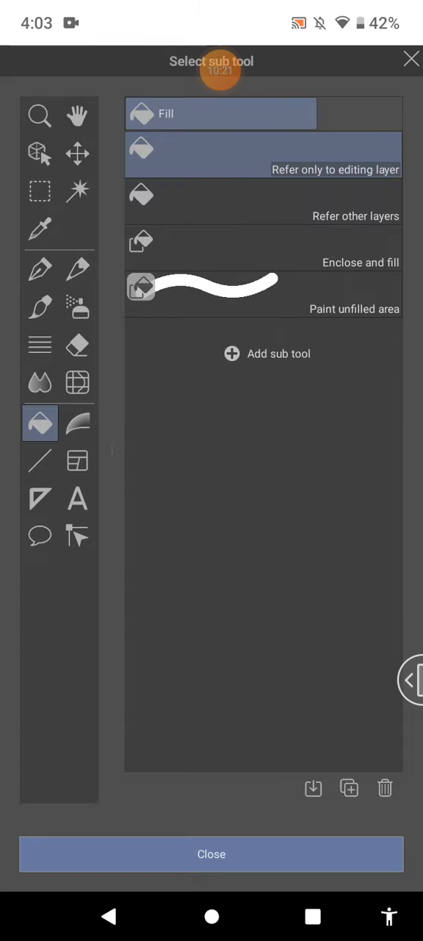
click(77, 307)
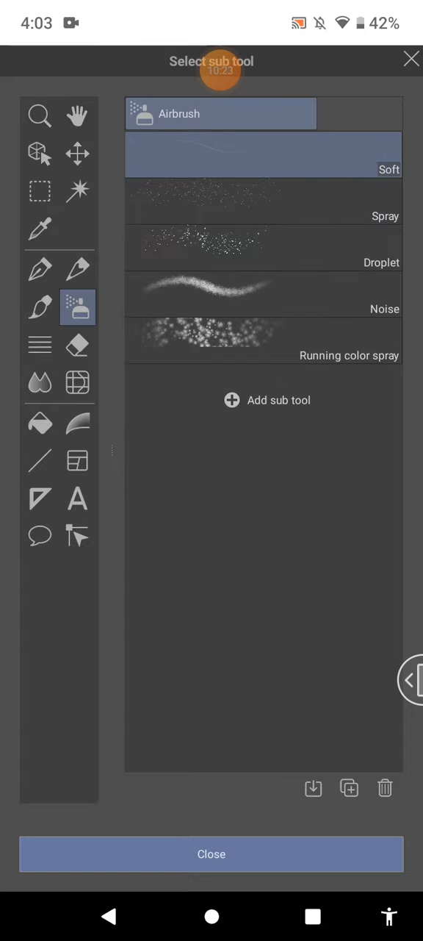
click(77, 382)
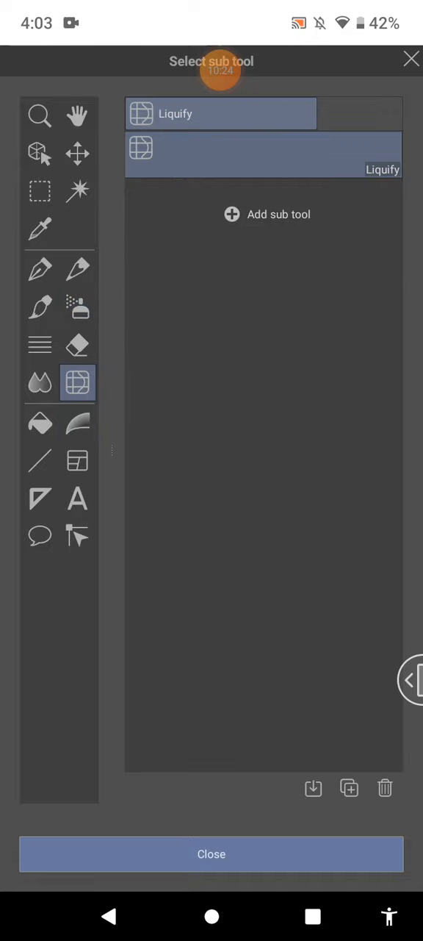
click(211, 854)
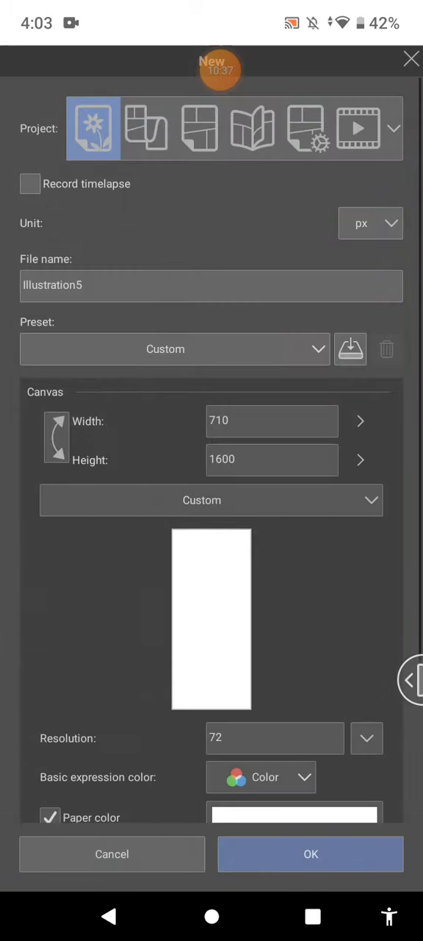
Confirm the new 710 × 1600 px canvas and view the Gradient tool's presets.
click(310, 854)
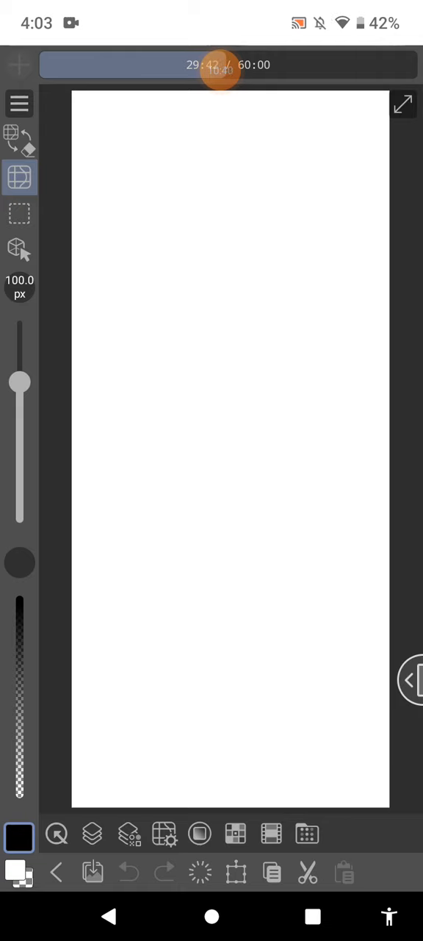
click(19, 176)
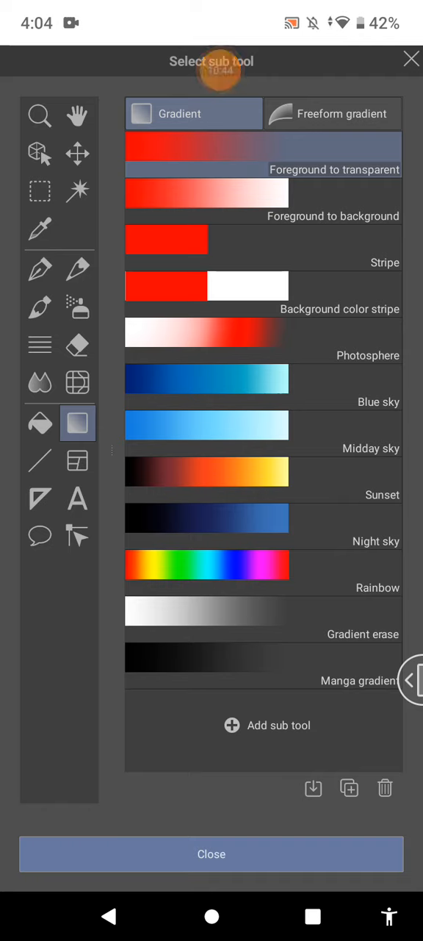
click(207, 567)
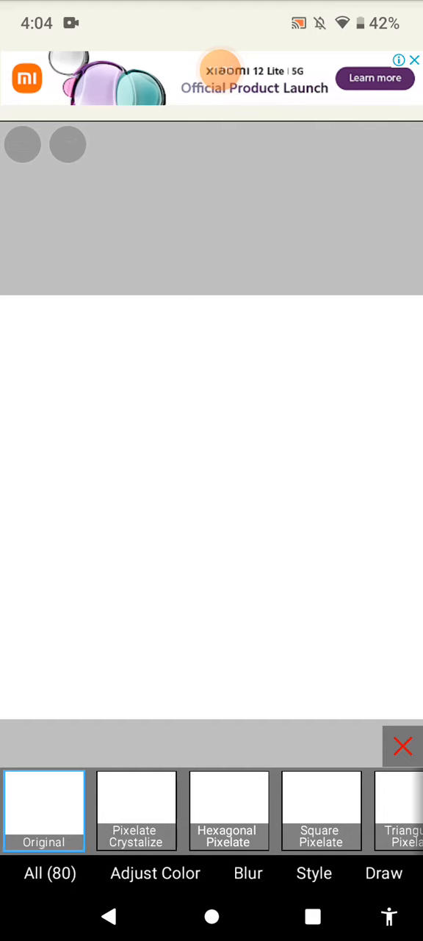
Browse the Adjust Color, Frame, Transform and Draw filter tabs, scrolling the Draw filters.
click(147, 873)
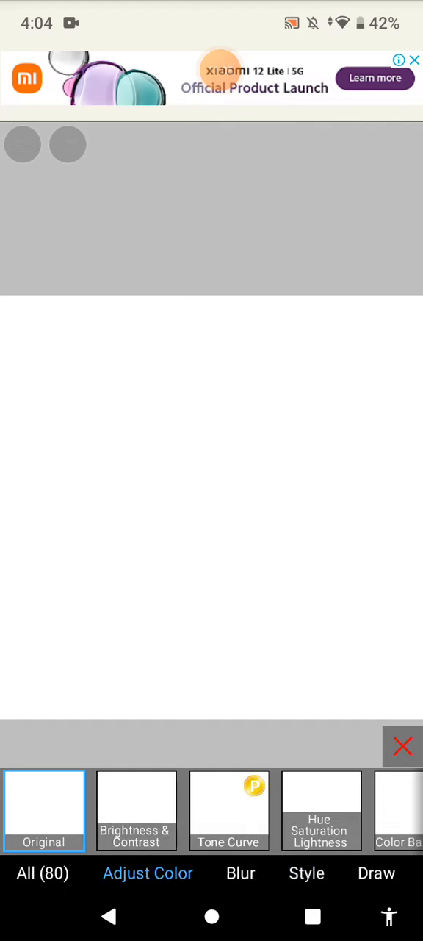
click(288, 873)
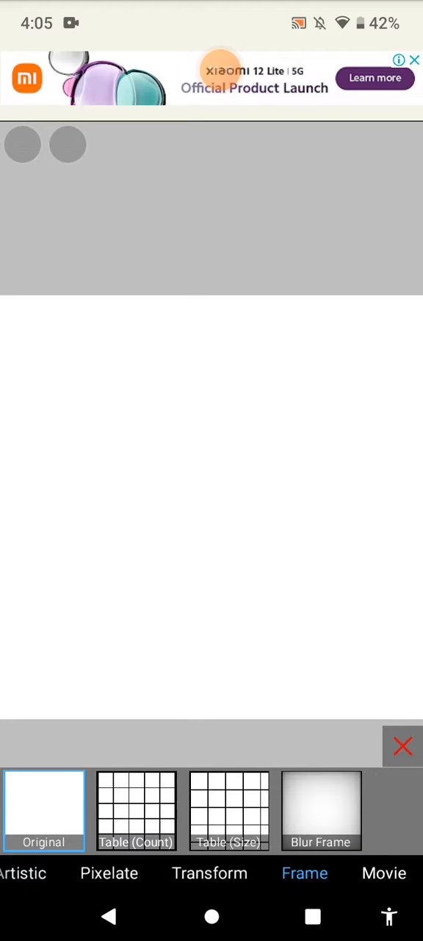
click(109, 872)
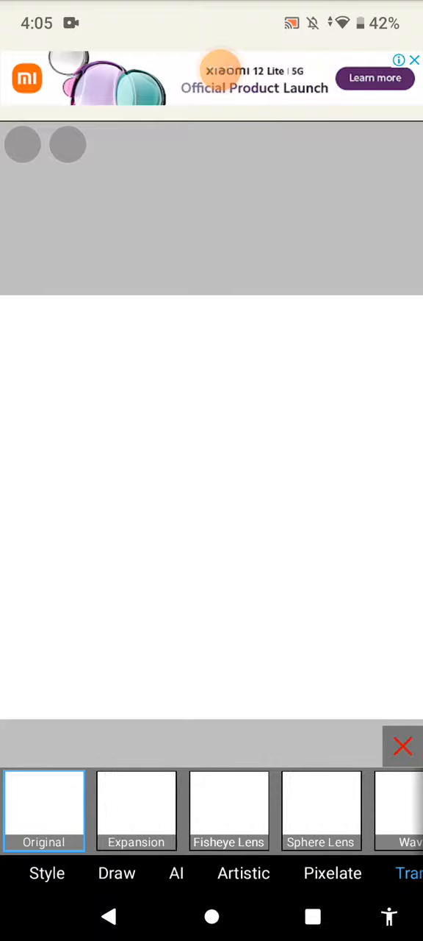
click(116, 873)
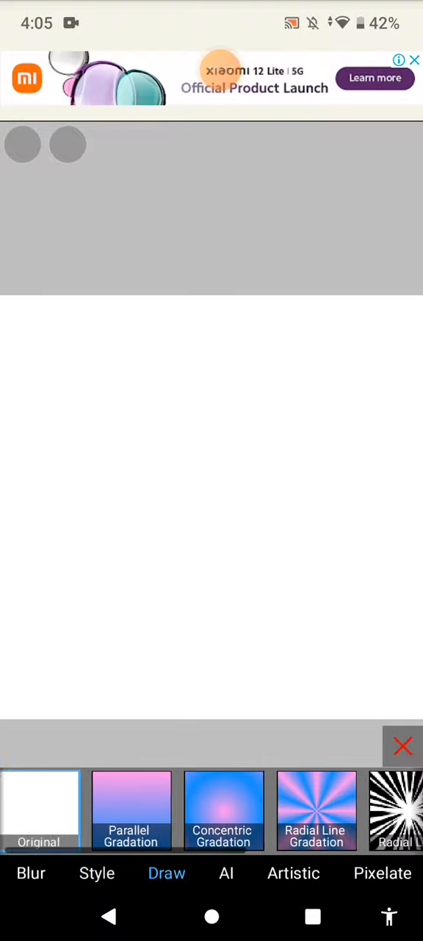
scroll(left, 3)
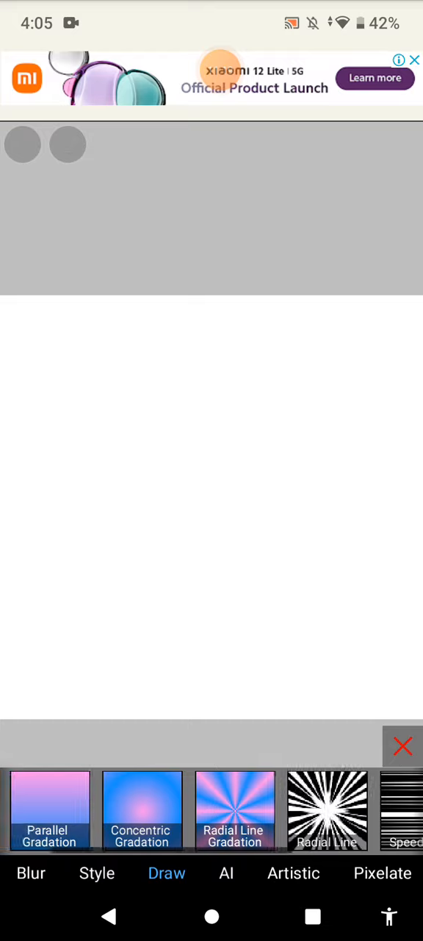
scroll(left, 3)
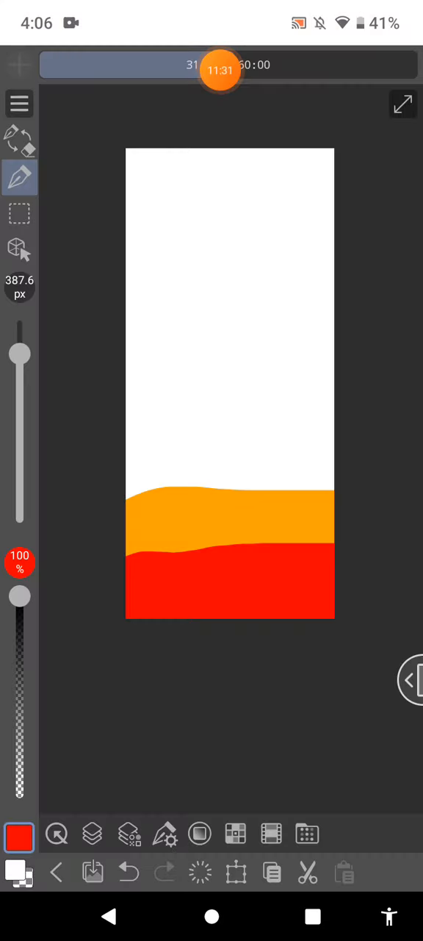
Select the Liquify sub tool and drag the red and orange bands into swirls.
click(20, 177)
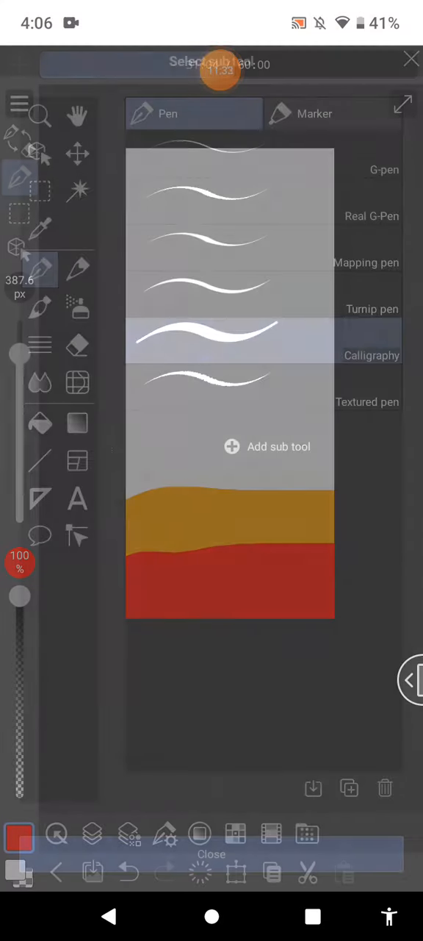
click(77, 381)
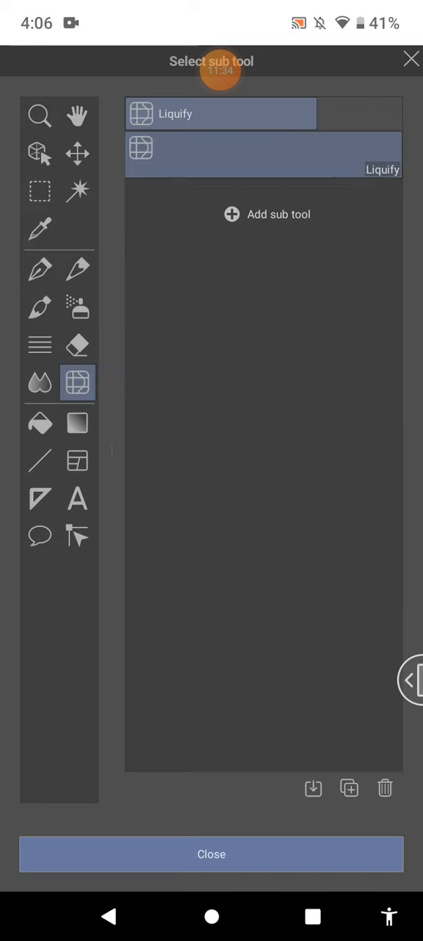
click(211, 855)
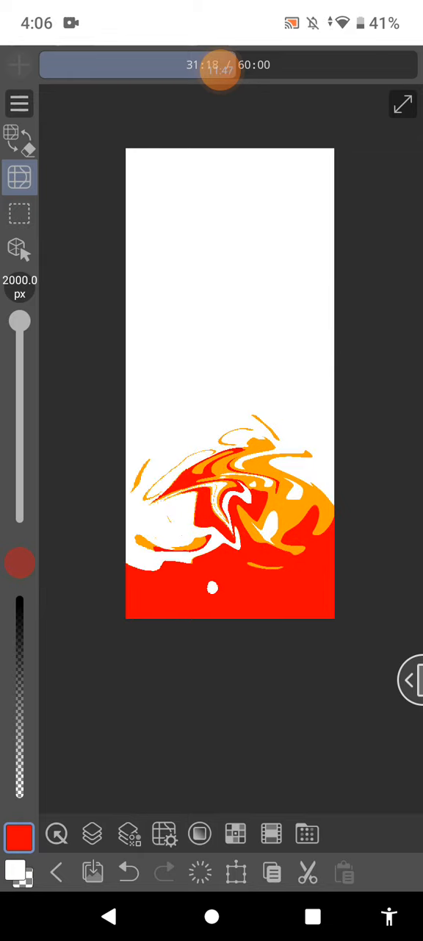
drag(19, 321, 20, 365)
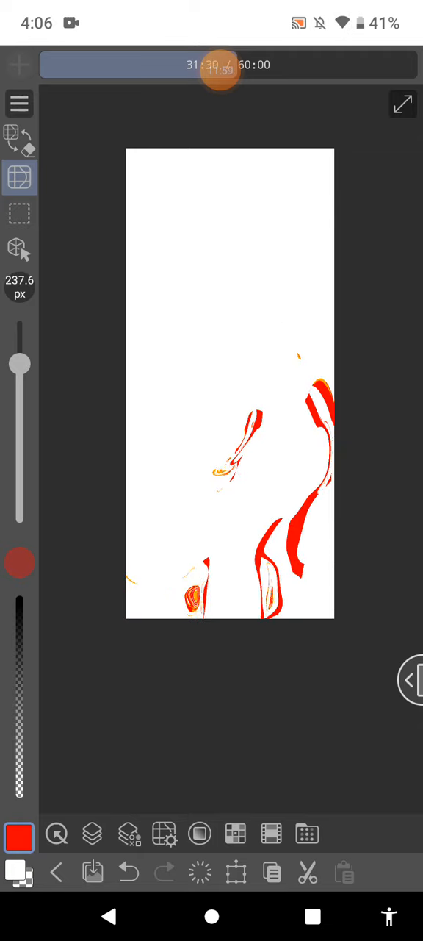
click(221, 66)
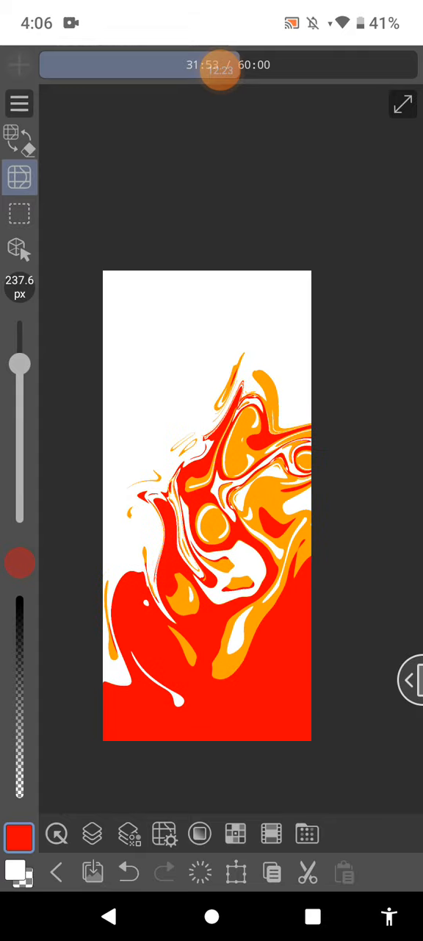
click(19, 246)
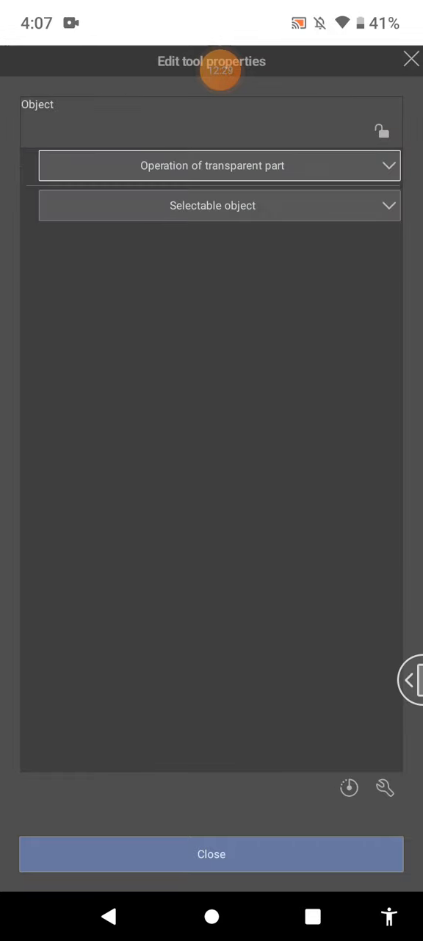
Browse Move layer, Eyedropper, Blend and Watercolor sub tools, then choose India ink's Brush pen.
click(212, 166)
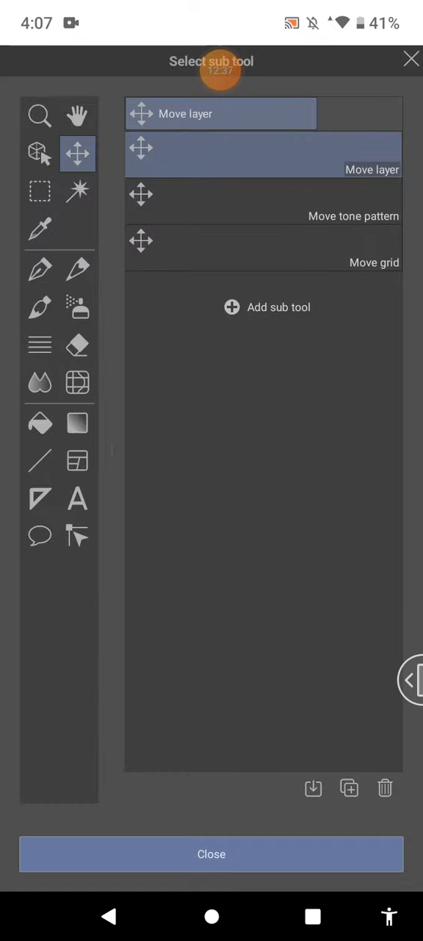
click(40, 228)
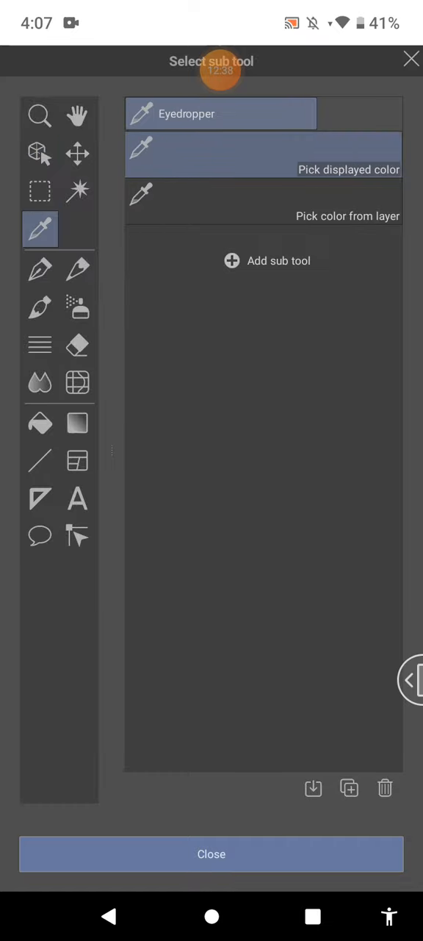
click(40, 382)
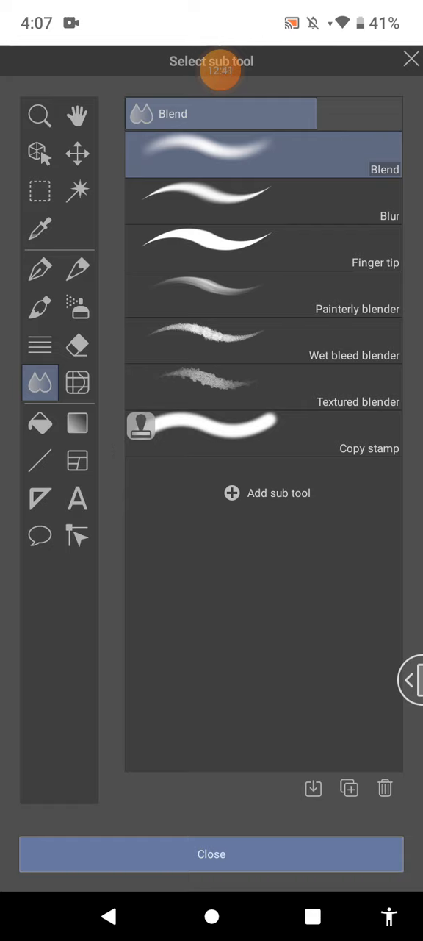
click(41, 306)
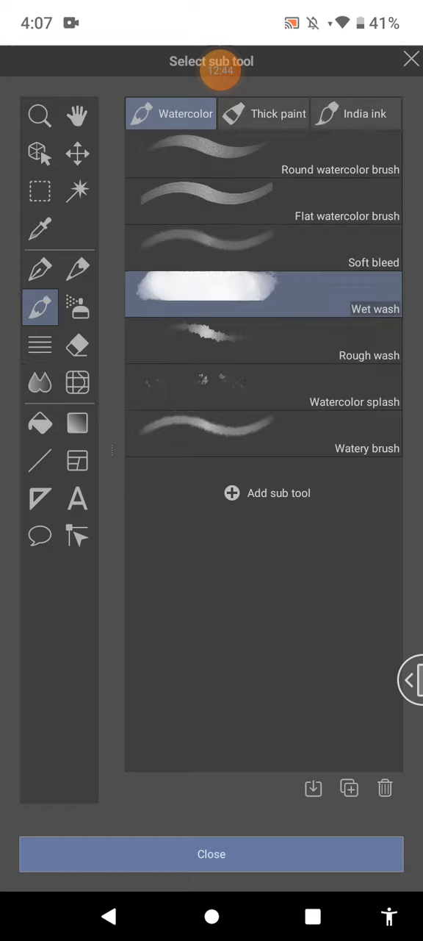
click(356, 113)
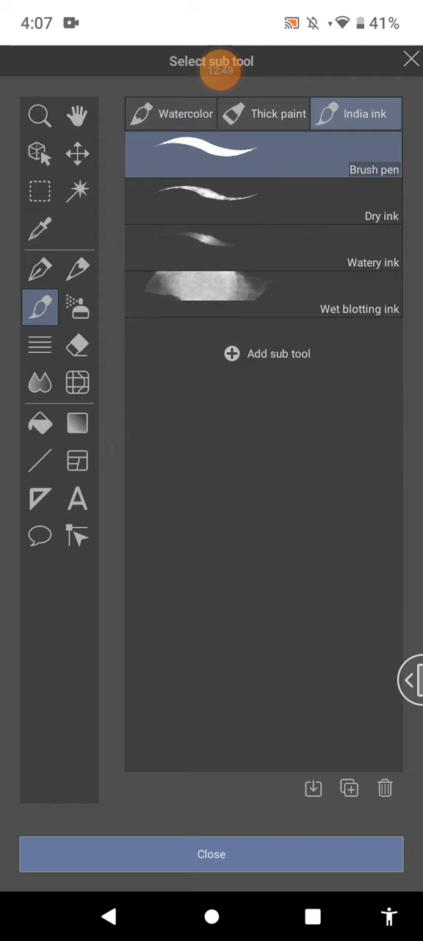
click(212, 854)
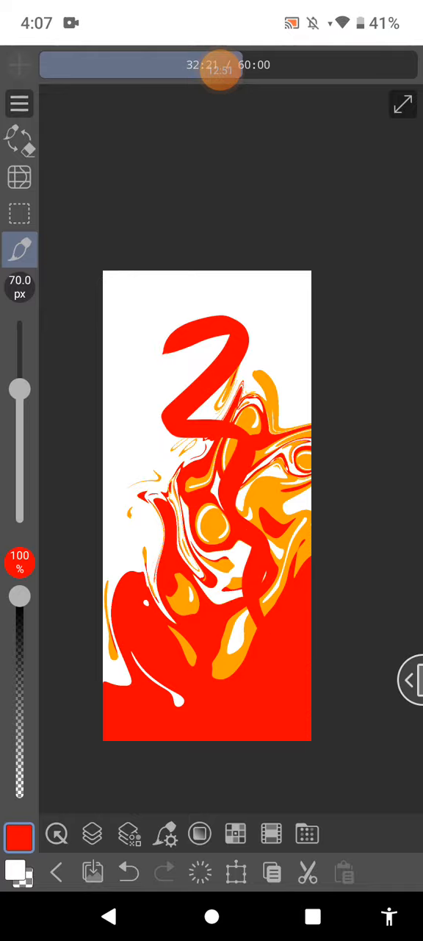